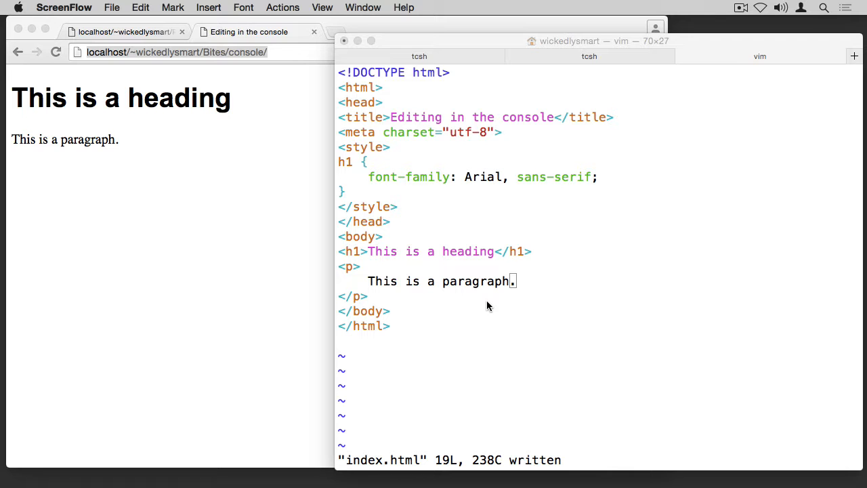
mouse_move(427, 115)
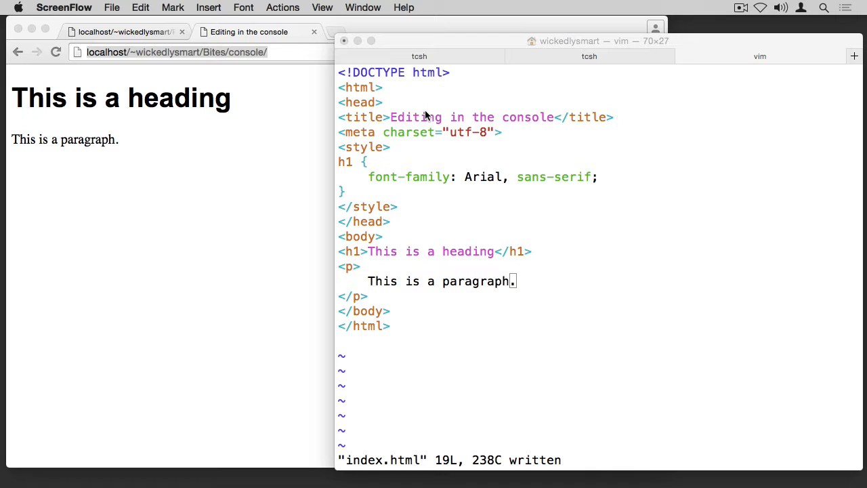
mouse_move(366, 134)
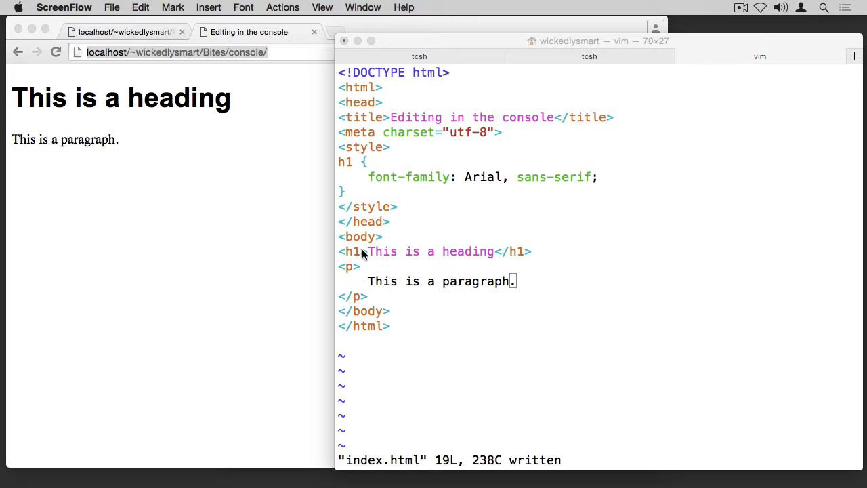
mouse_move(369, 291)
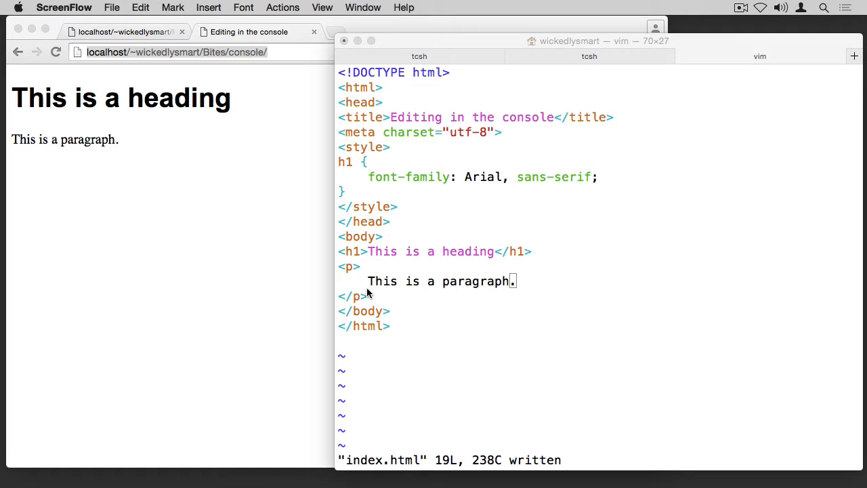
mouse_move(355, 170)
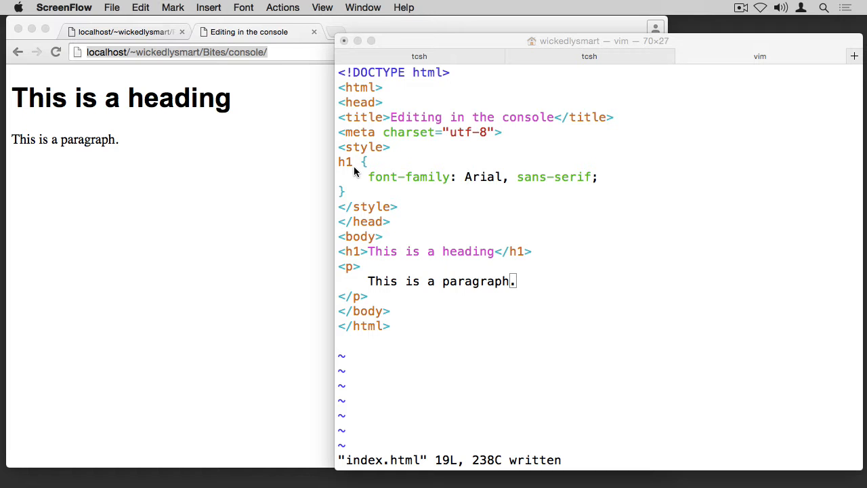
mouse_move(401, 202)
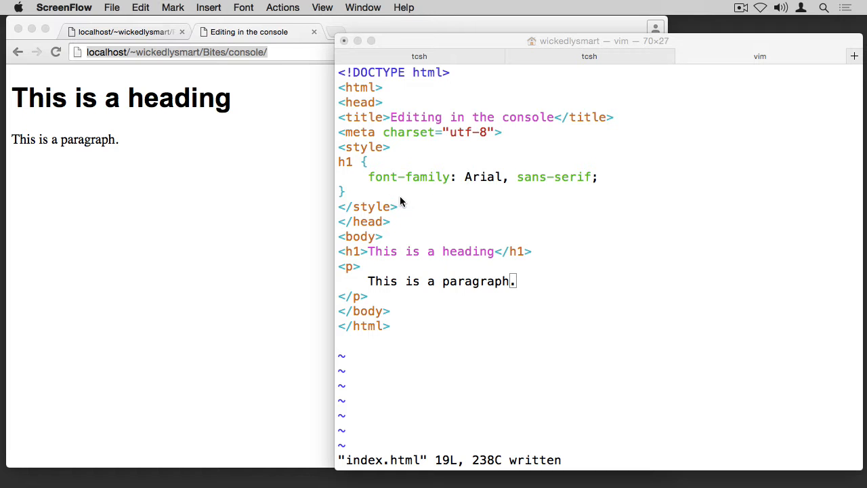
mouse_move(485, 183)
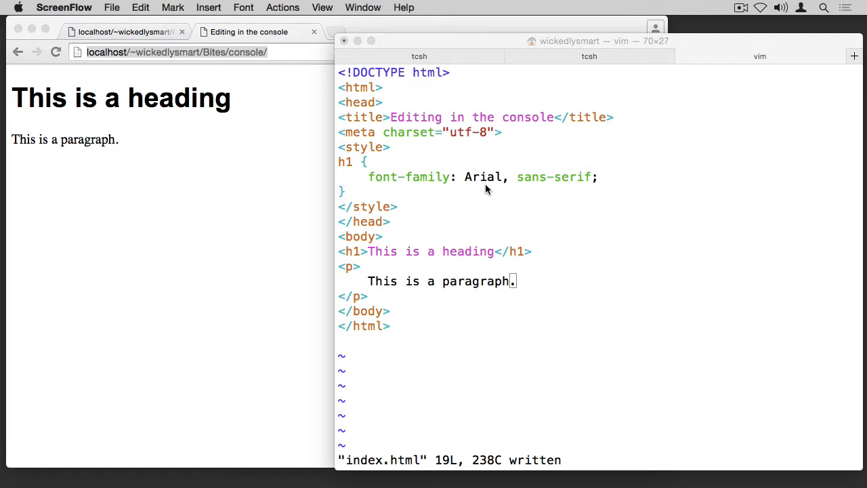
mouse_move(539, 189)
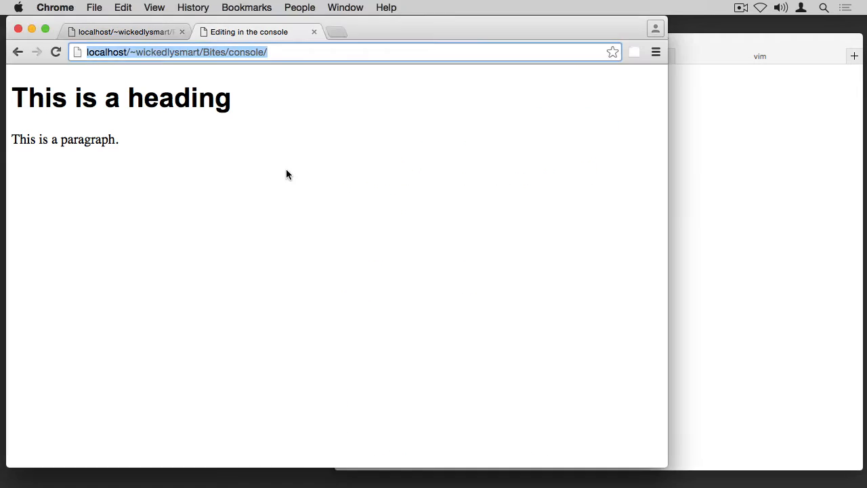
Bring Chrome forward and reveal the View > Developer menu
click(154, 8)
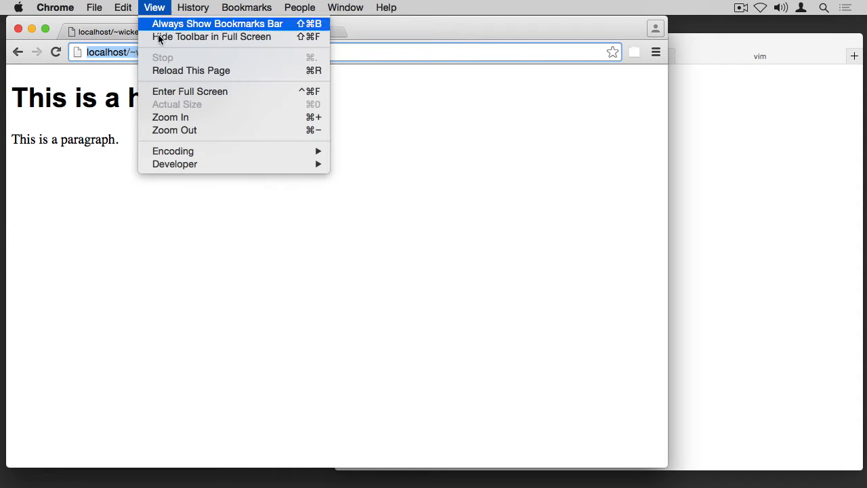
mouse_move(188, 216)
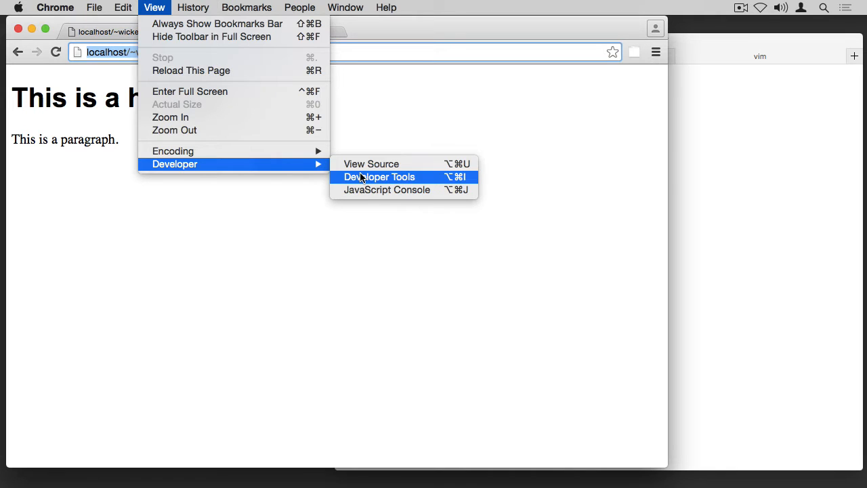
Launch Developer Tools docked below the page and nudge the panel divider for more page room
click(380, 176)
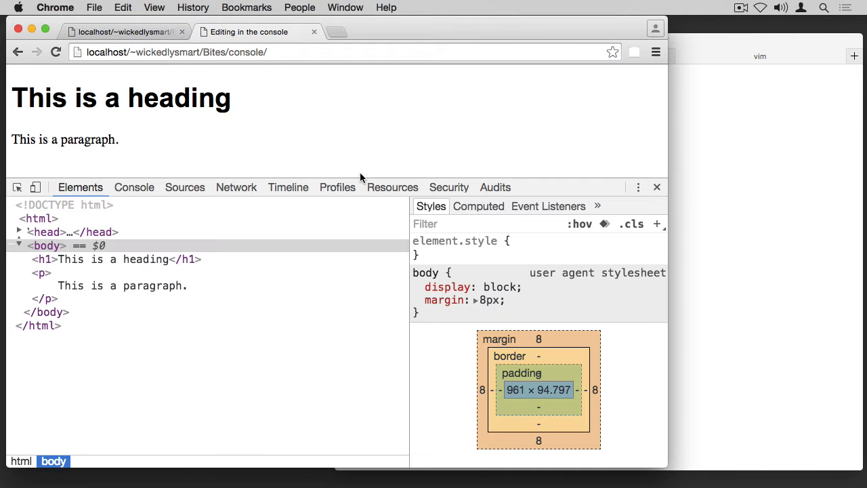
mouse_move(337, 187)
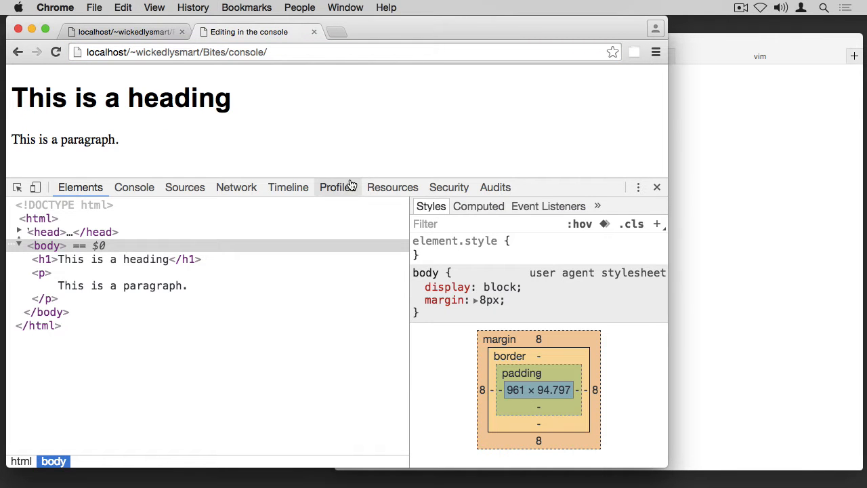
drag(355, 187, 355, 195)
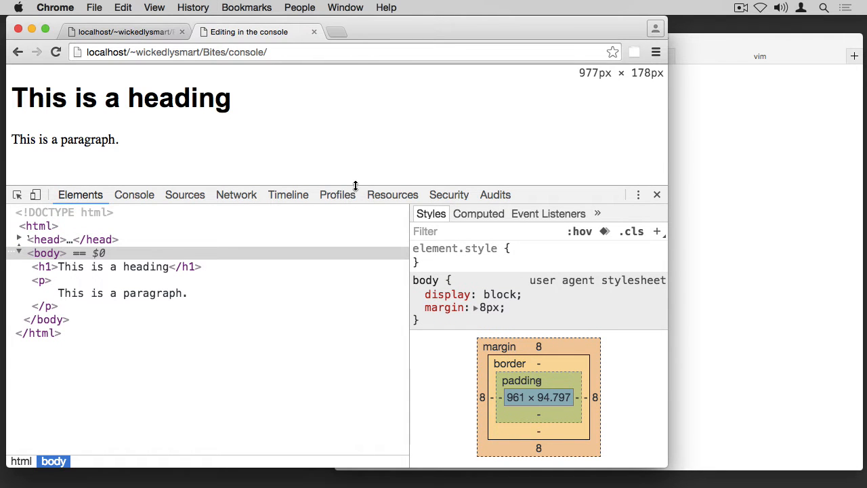
mouse_move(260, 333)
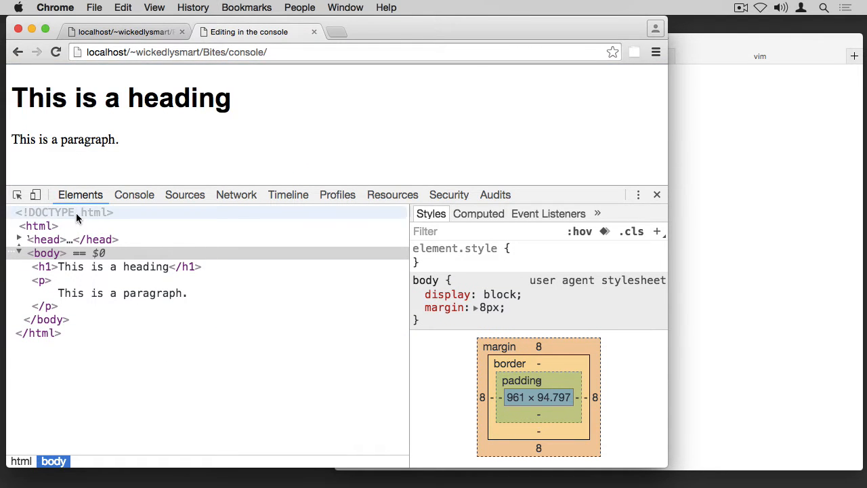
mouse_move(67, 239)
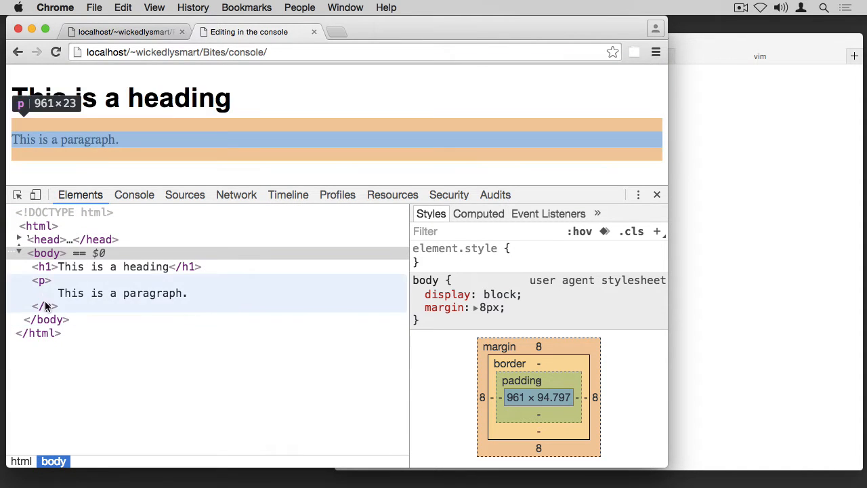
mouse_move(46, 253)
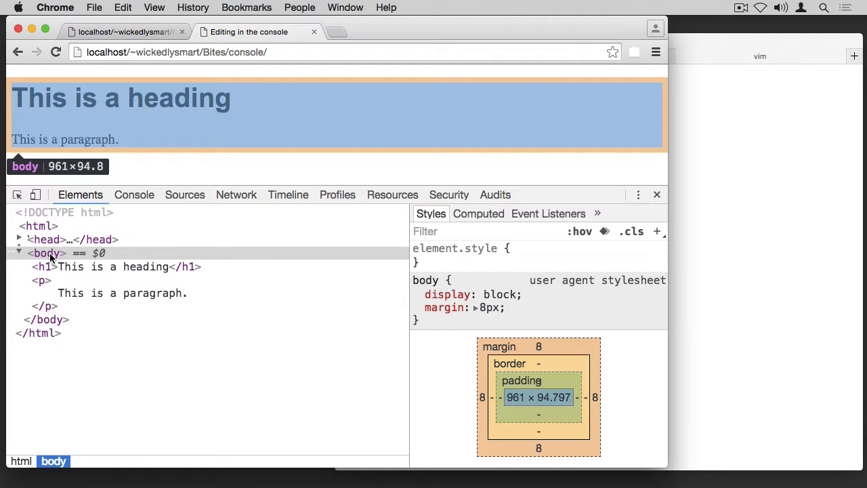
mouse_move(44, 266)
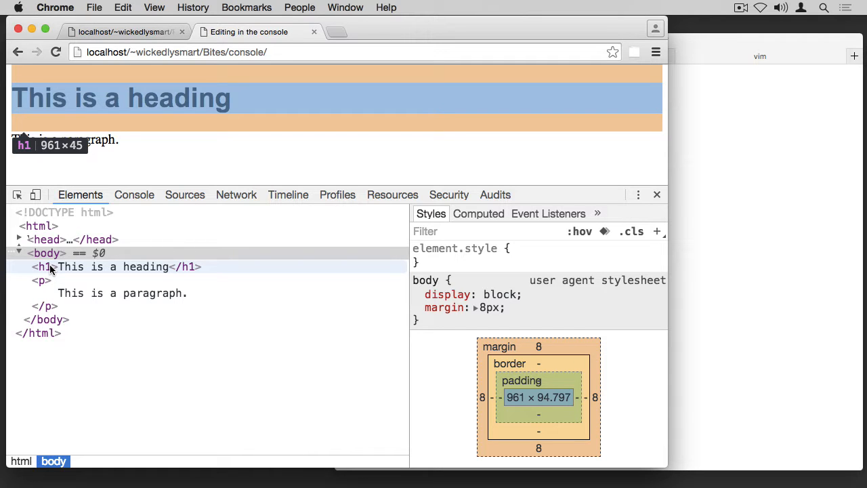
mouse_move(381, 274)
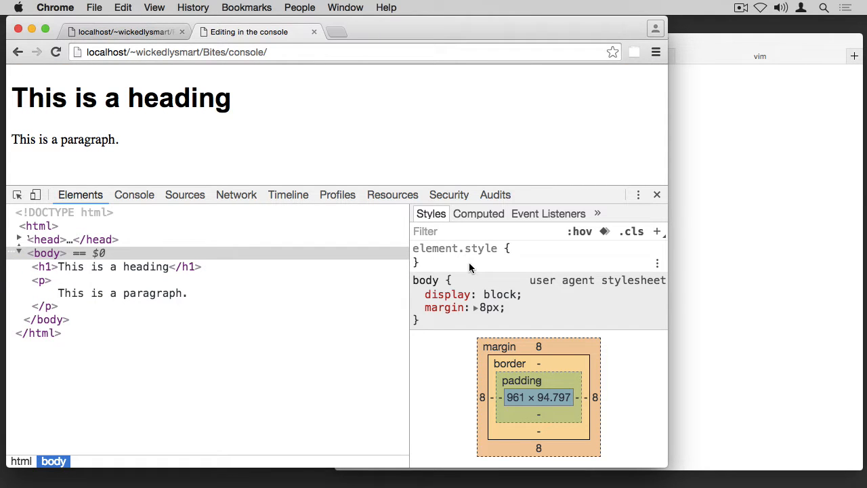
mouse_move(46, 253)
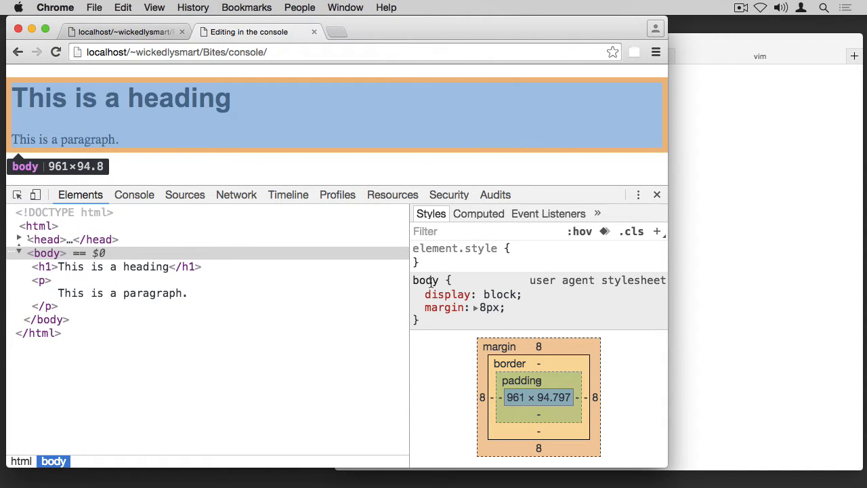
Select the h1, body and paragraph nodes in the Elements tree to view each one's style rules
click(122, 265)
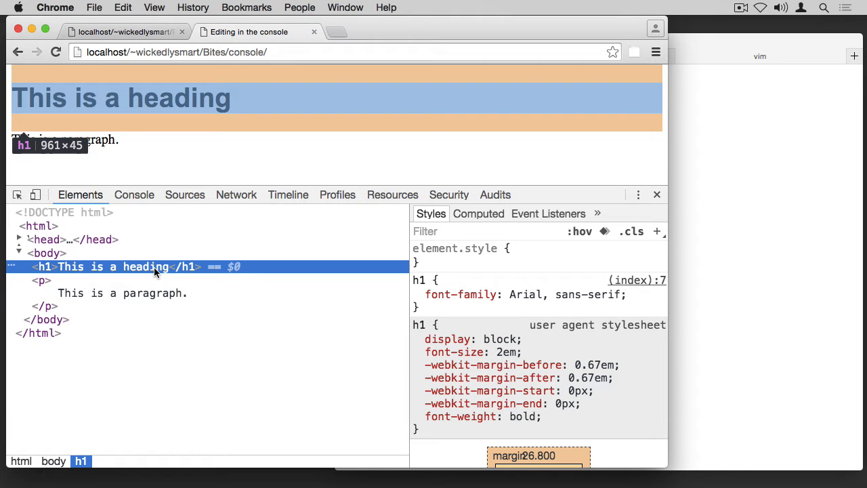
click(417, 294)
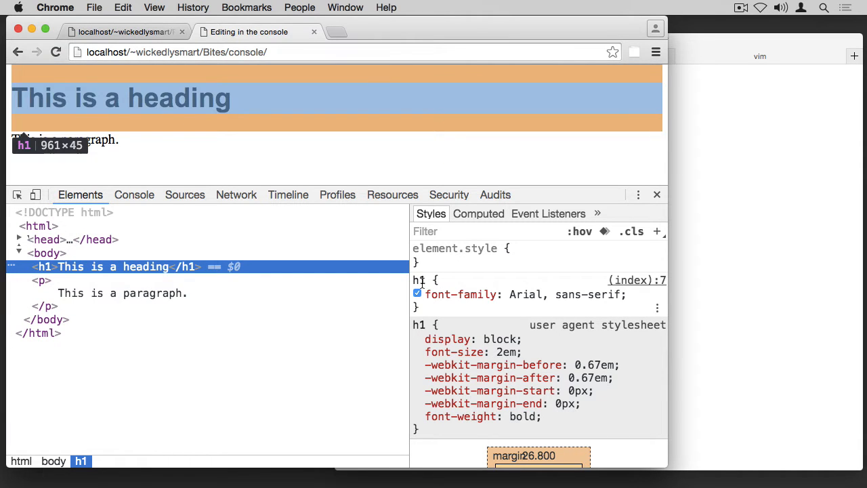
click(417, 292)
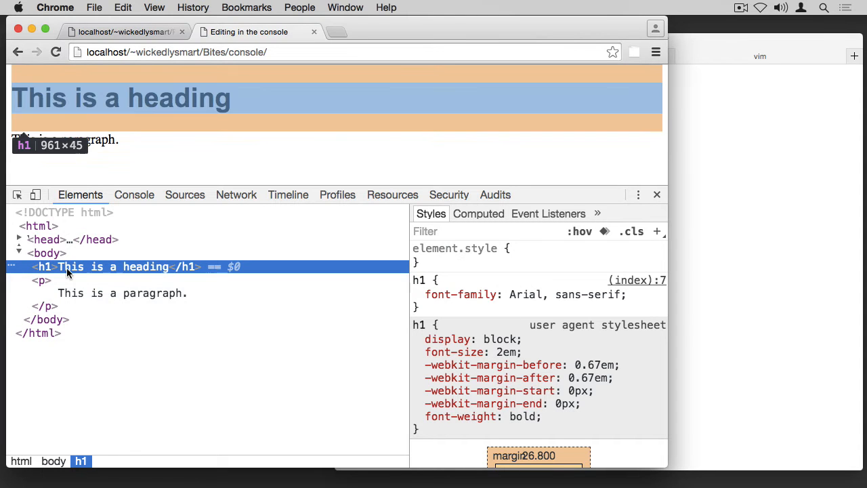
click(46, 253)
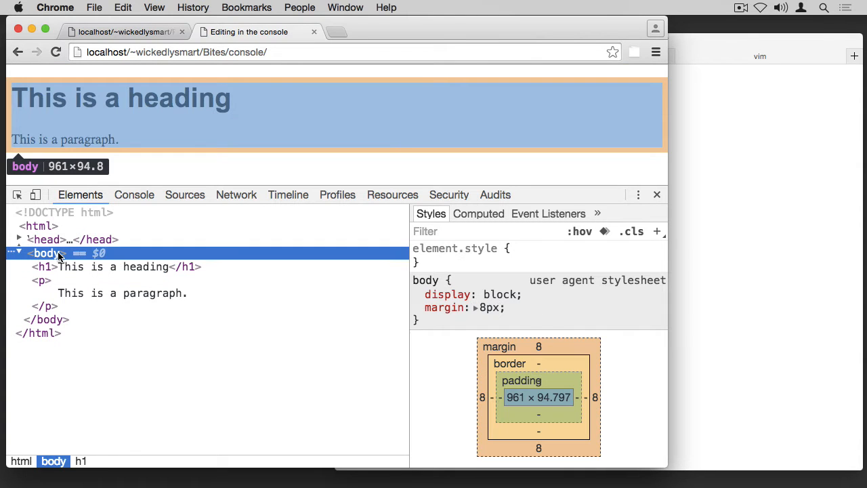
mouse_move(78, 262)
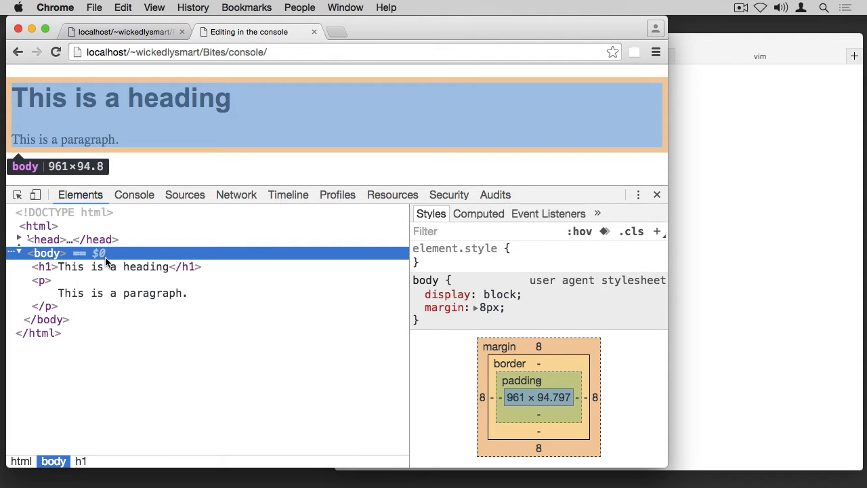
click(128, 265)
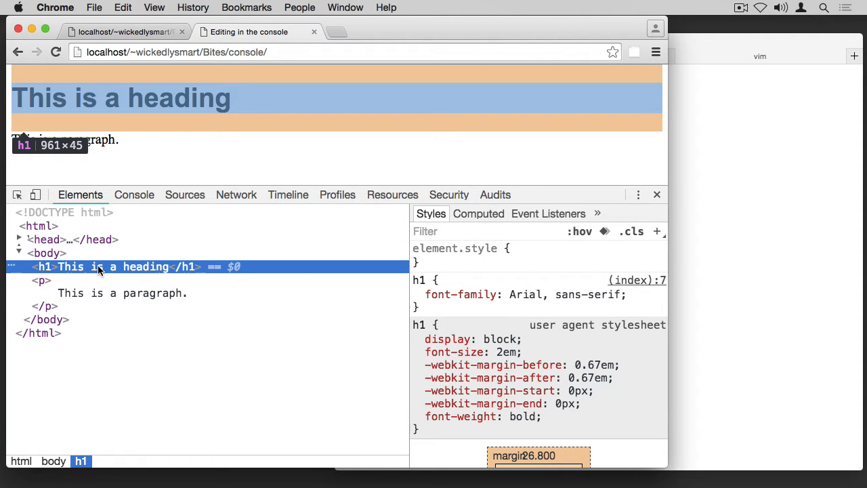
click(40, 280)
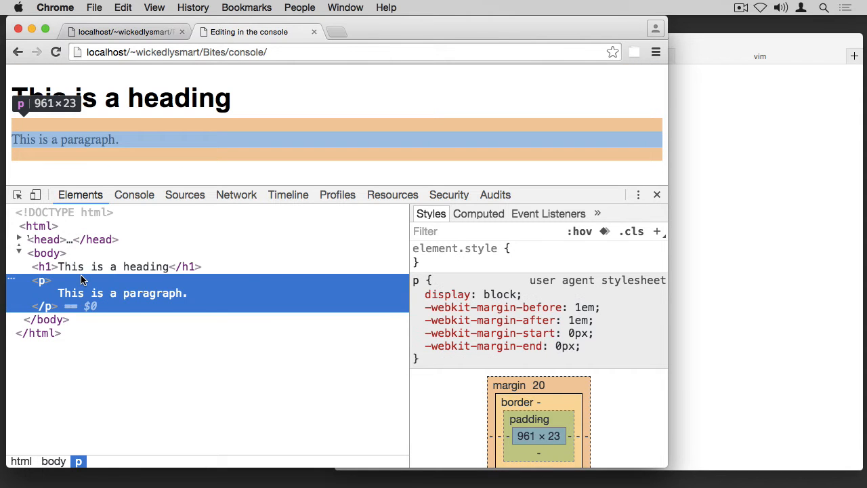
mouse_move(76, 312)
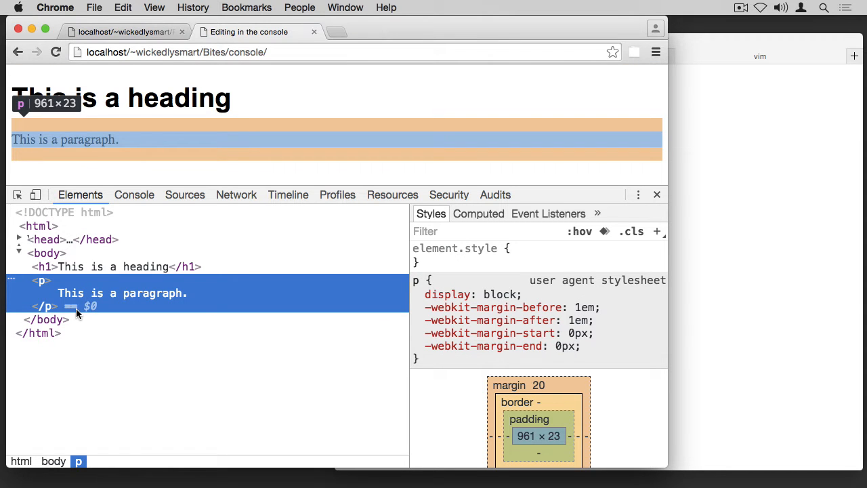
mouse_move(76, 287)
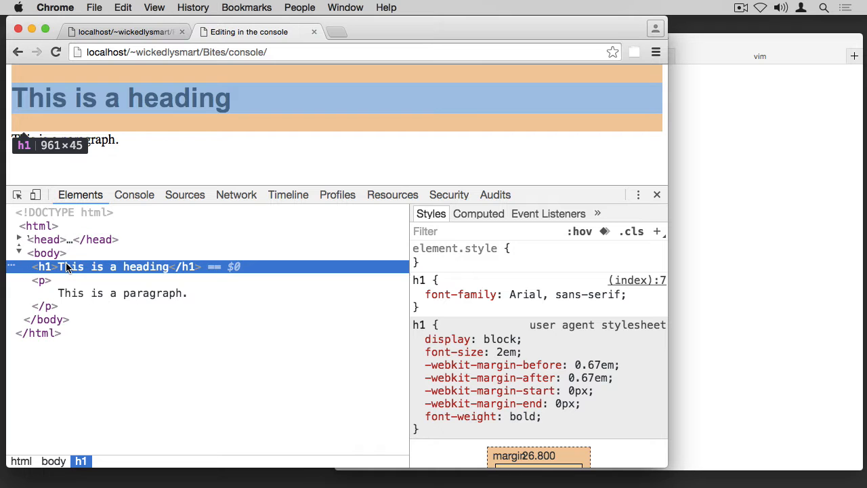
mouse_move(111, 269)
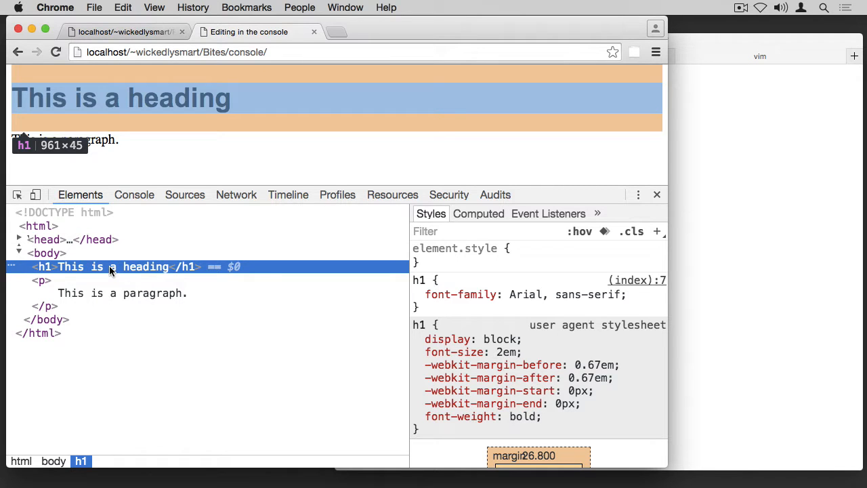
mouse_move(100, 270)
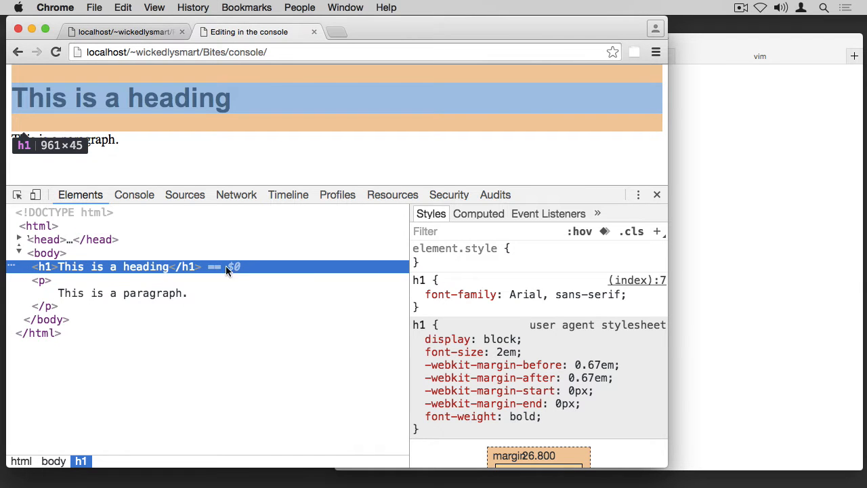
mouse_move(233, 274)
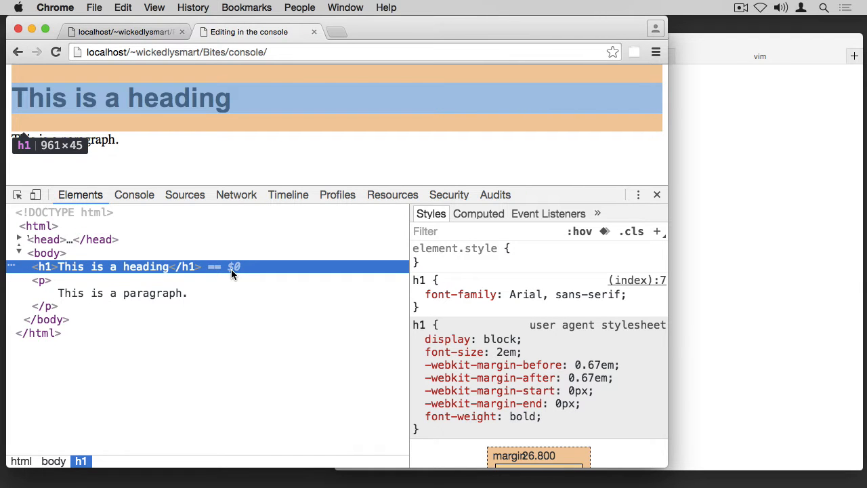
mouse_move(241, 271)
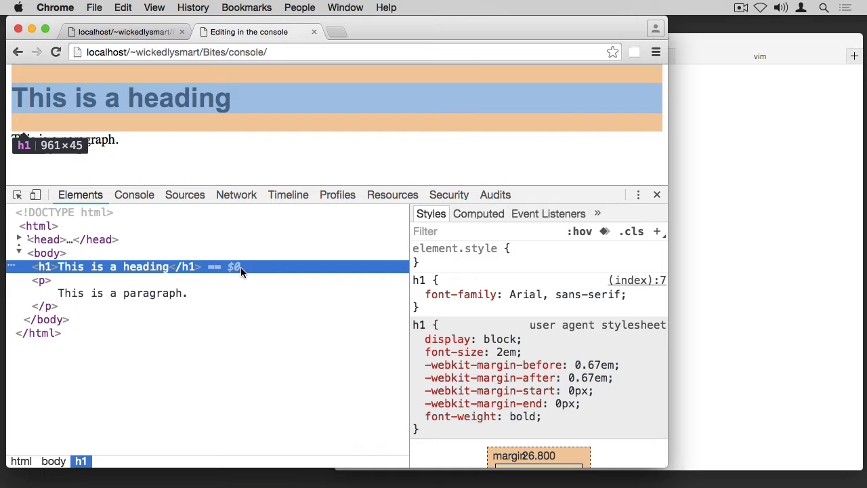
mouse_move(130, 267)
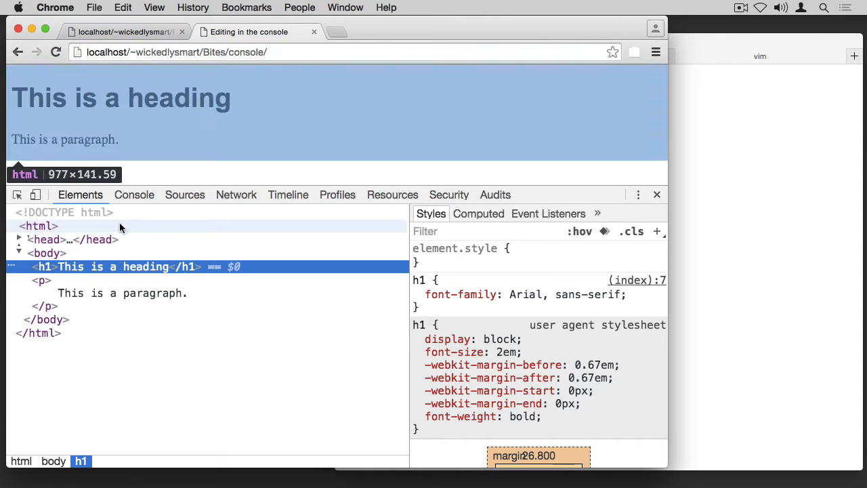
Evaluate $0 in the Console and follow the returned h1 back to the Elements tree
click(134, 195)
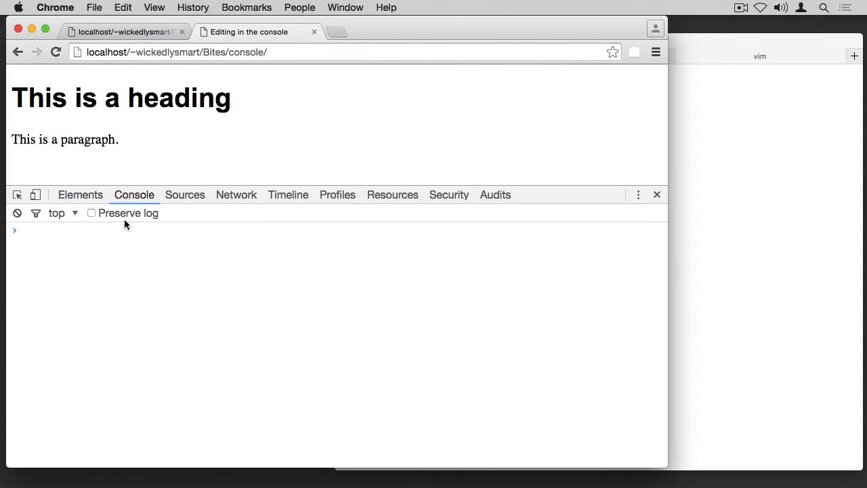
mouse_move(111, 258)
text($0)
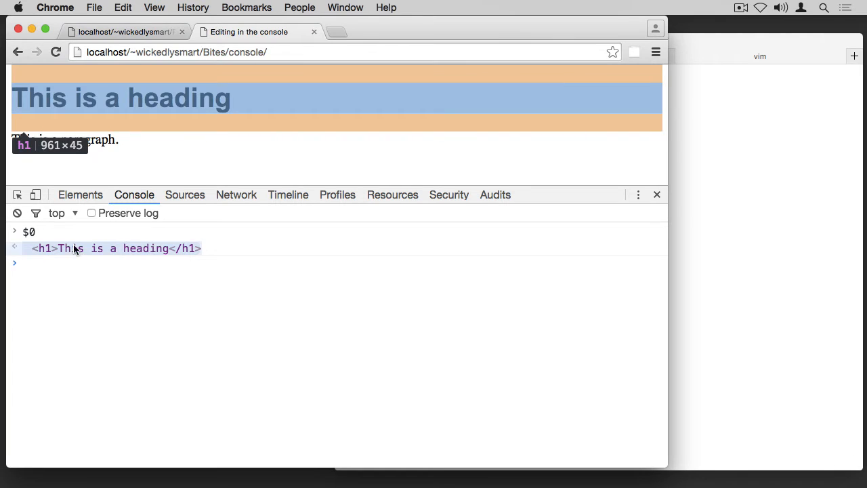
click(80, 195)
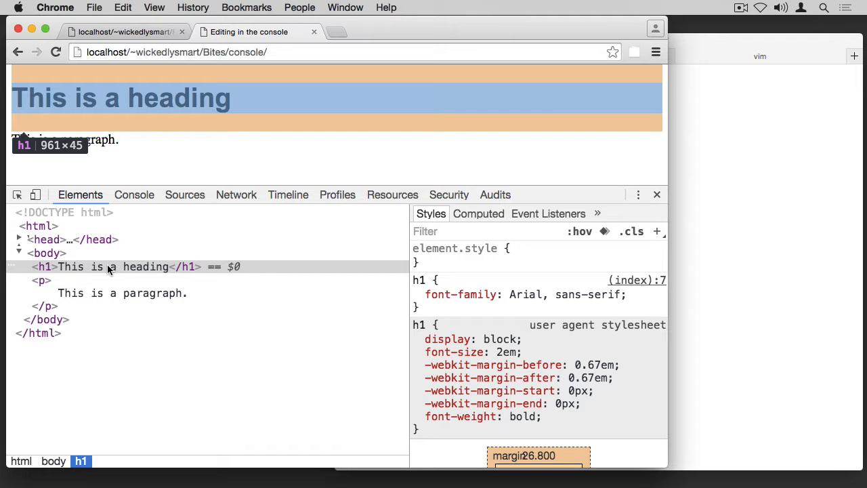
mouse_move(134, 198)
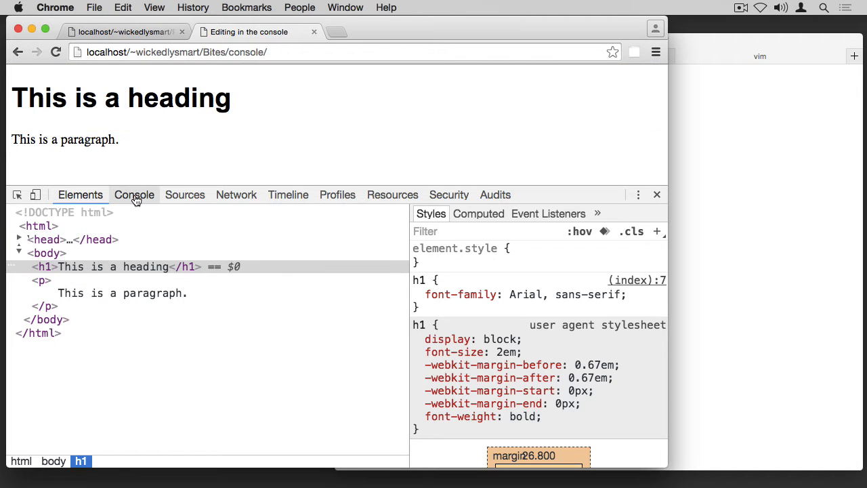
Run $0.innerHTML = "Updating the heading" in the Console to rewrite the heading text
click(134, 195)
text($0.innerHTML)
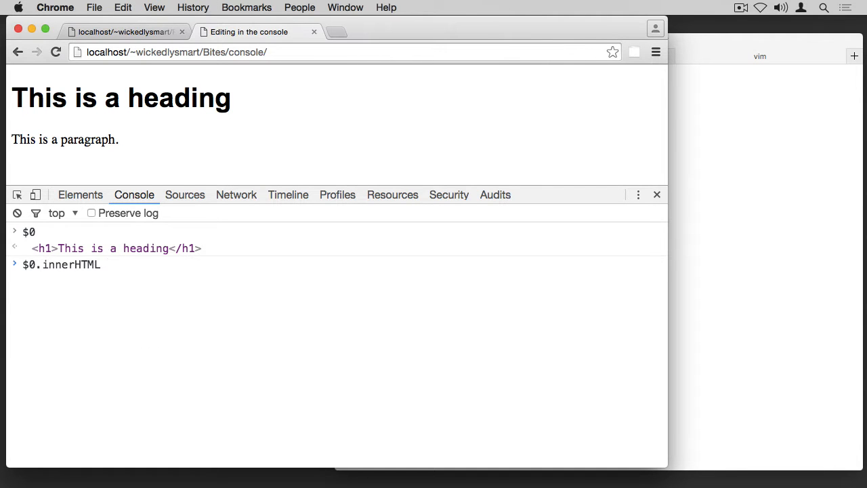
text(=)
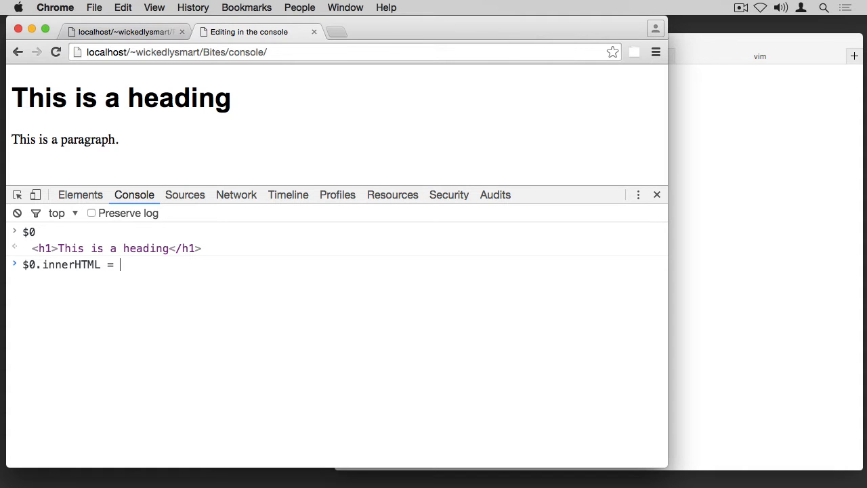
text("Updating the)
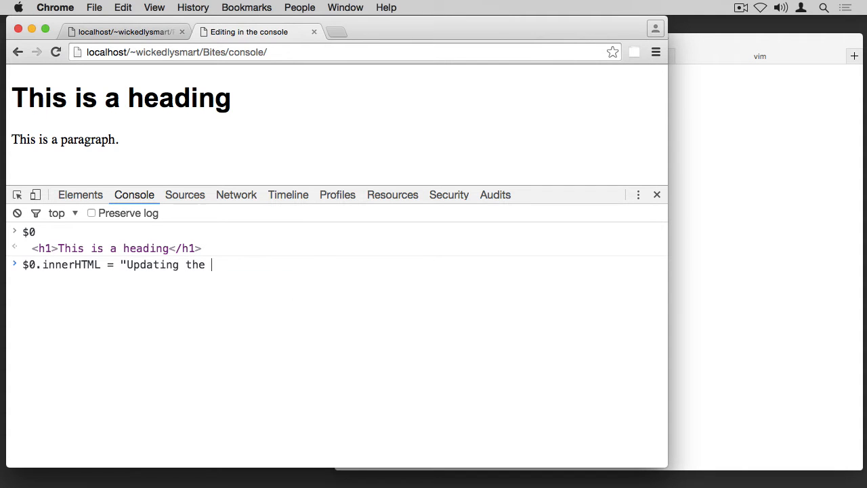
key(Return)
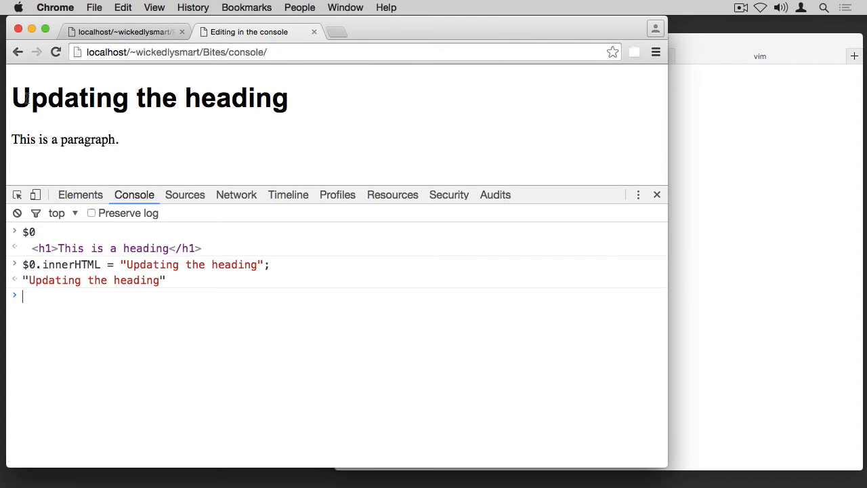
mouse_move(529, 139)
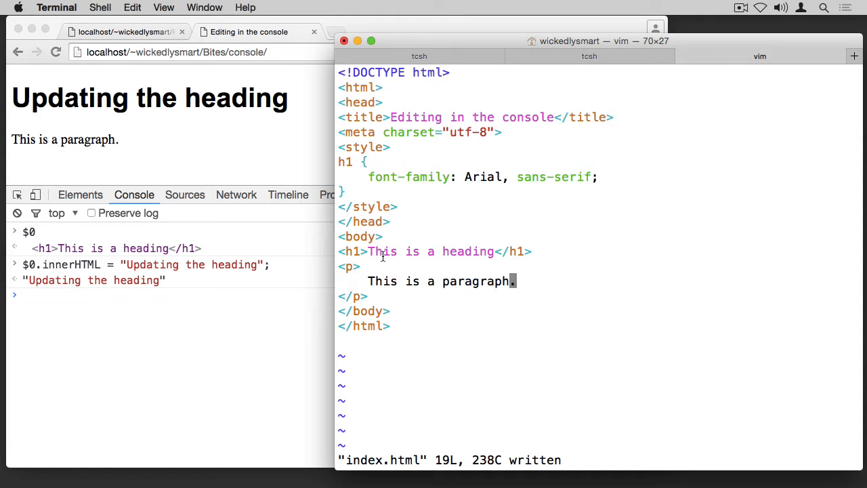
mouse_move(465, 255)
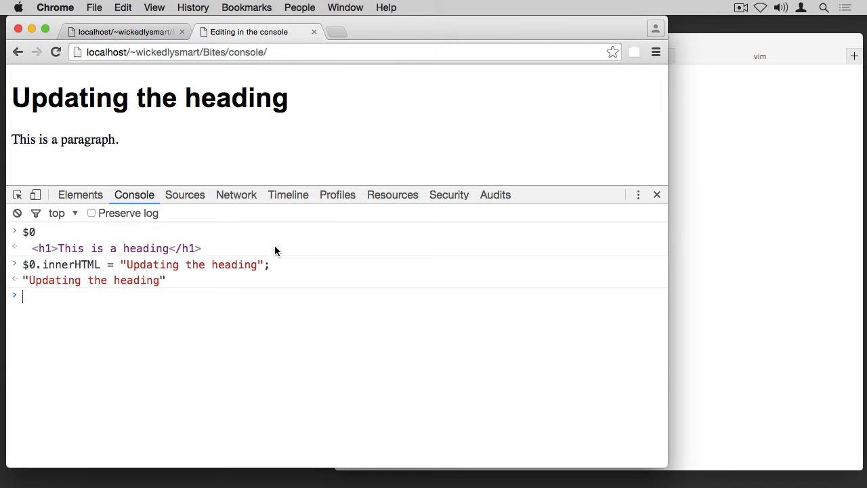
mouse_move(263, 268)
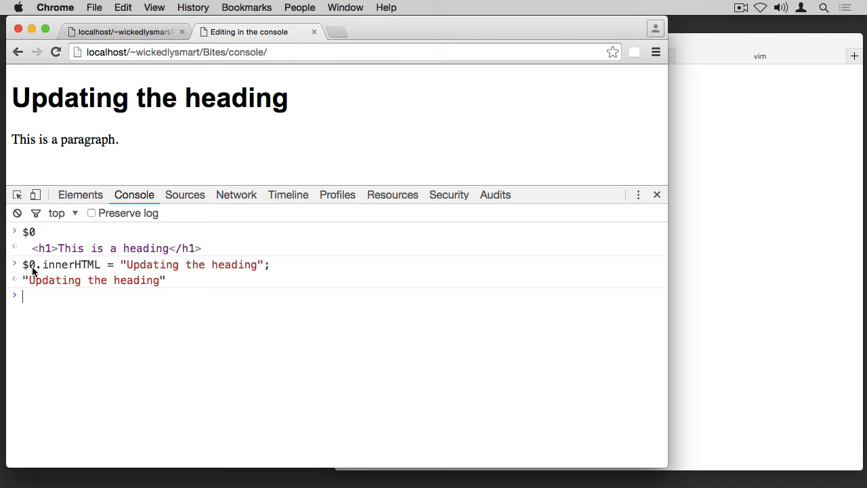
Return to the Elements tree where the h1 now reads "Updating the heading"
click(80, 195)
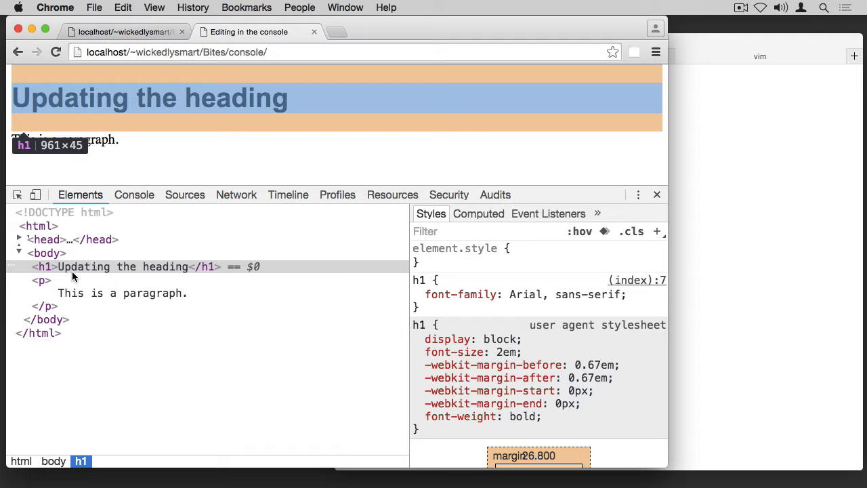
mouse_move(57, 293)
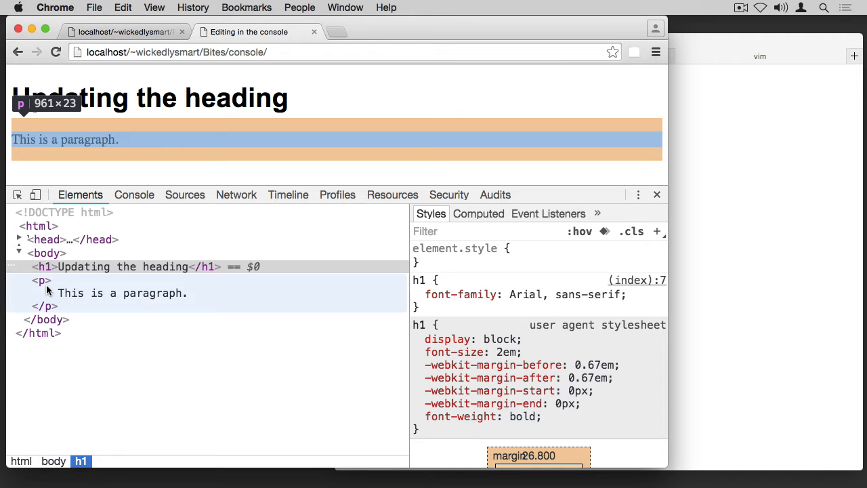
Select the <p> node, evaluate $0 and $1 in the Console, then return to Elements
click(42, 293)
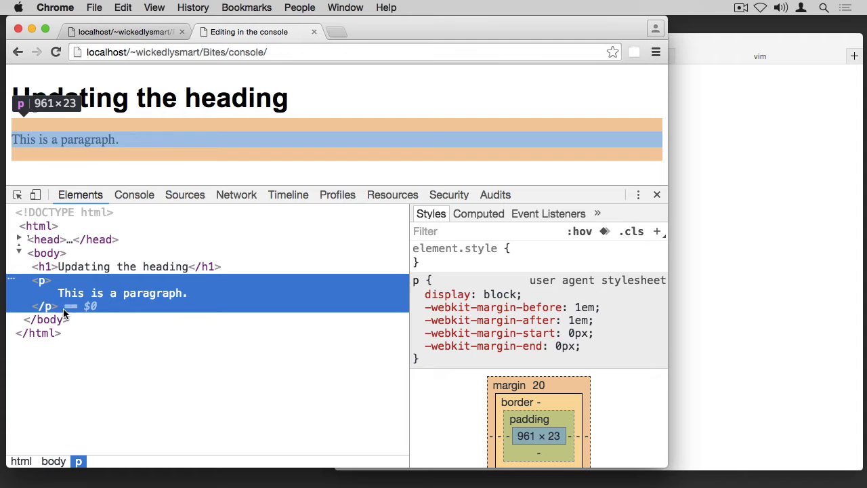
mouse_move(94, 300)
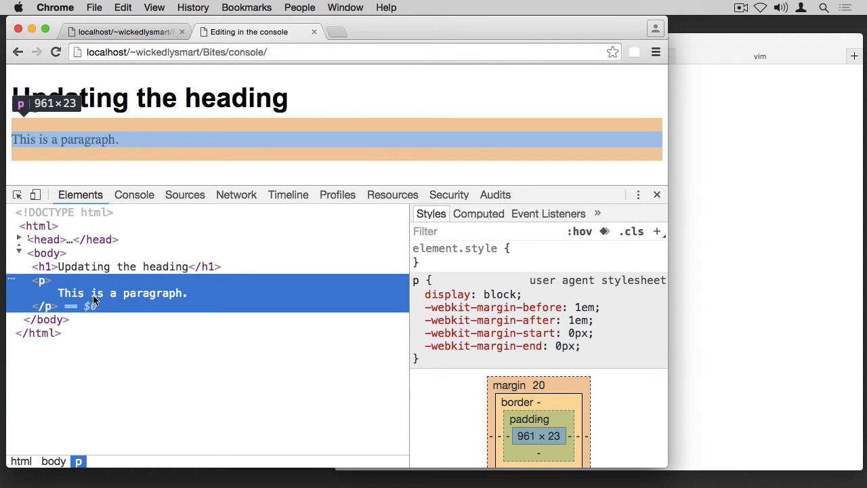
click(134, 196)
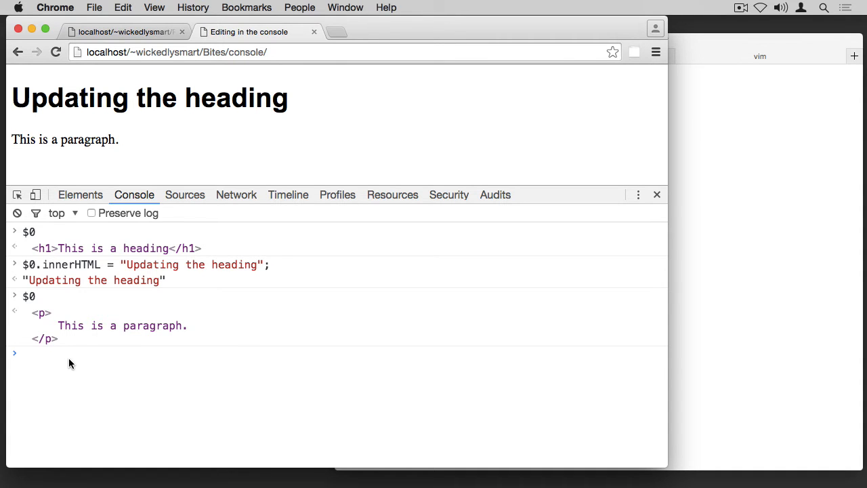
key(Return)
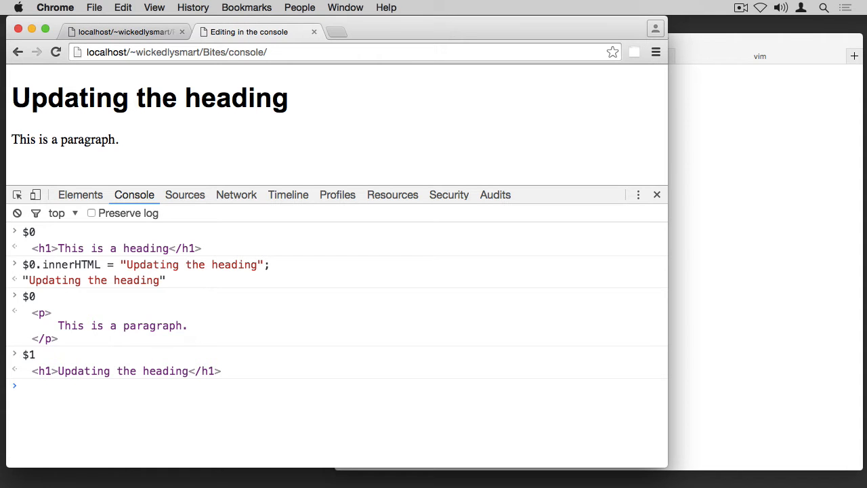
click(80, 195)
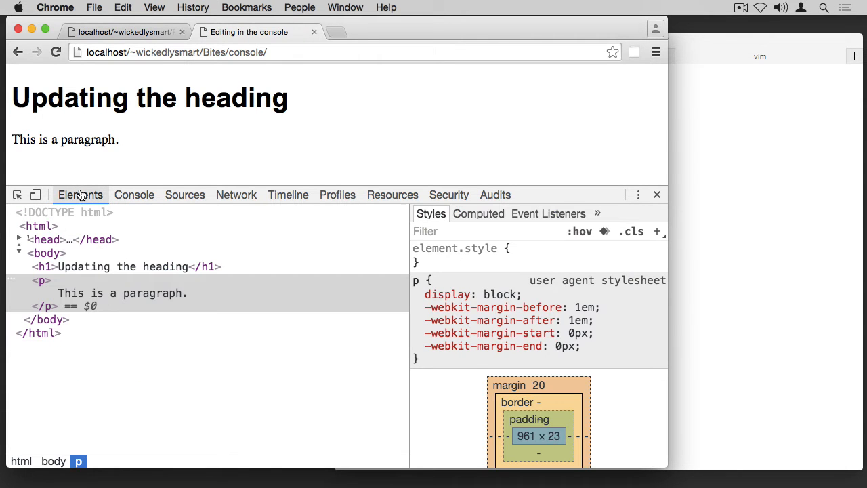
Select <body> and evaluate $0, $1 and $2 in the Console
click(45, 254)
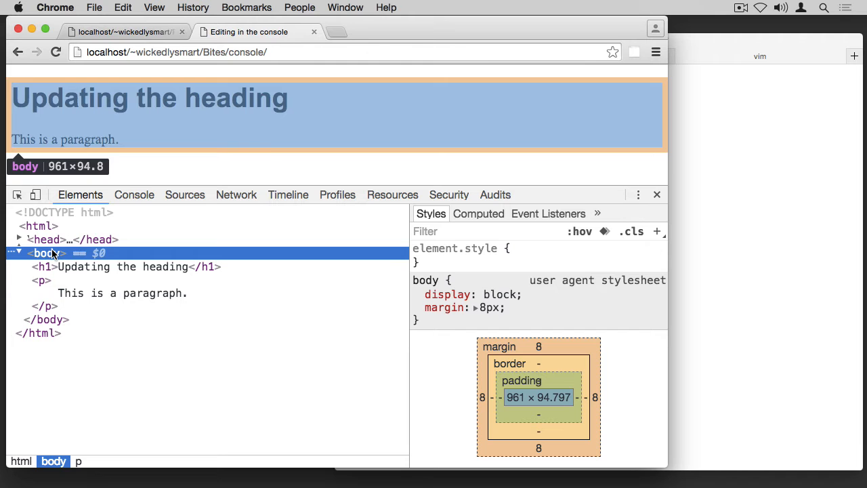
click(134, 195)
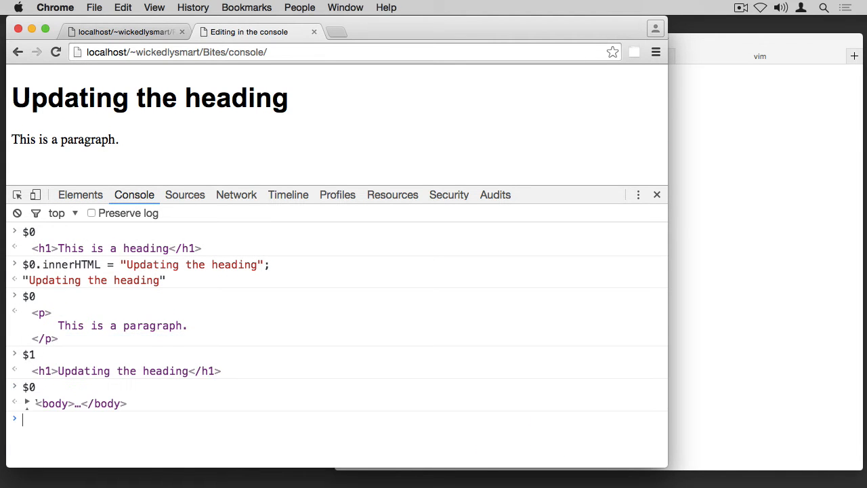
text($1)
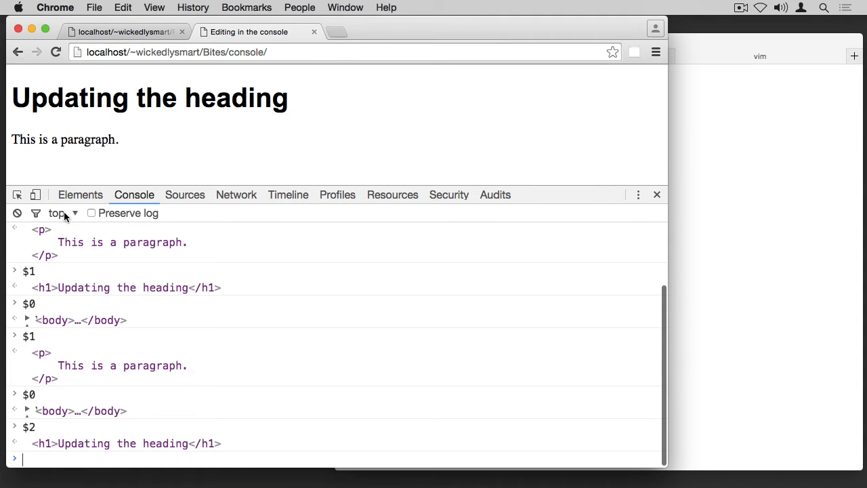
Edit the h1 text in the Elements tree to "This is a heading!!"
click(80, 195)
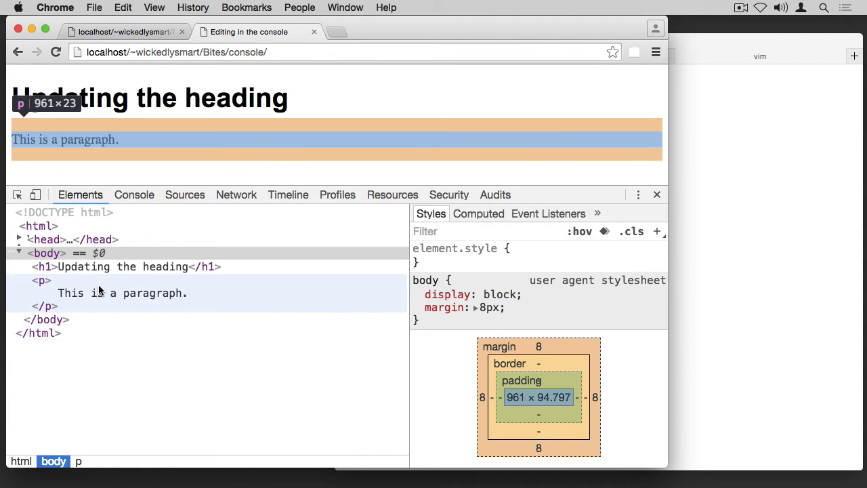
click(135, 195)
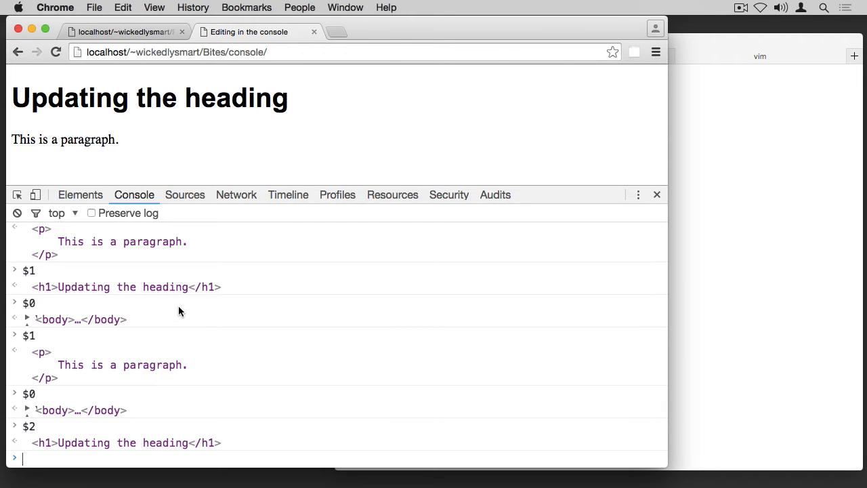
mouse_move(103, 196)
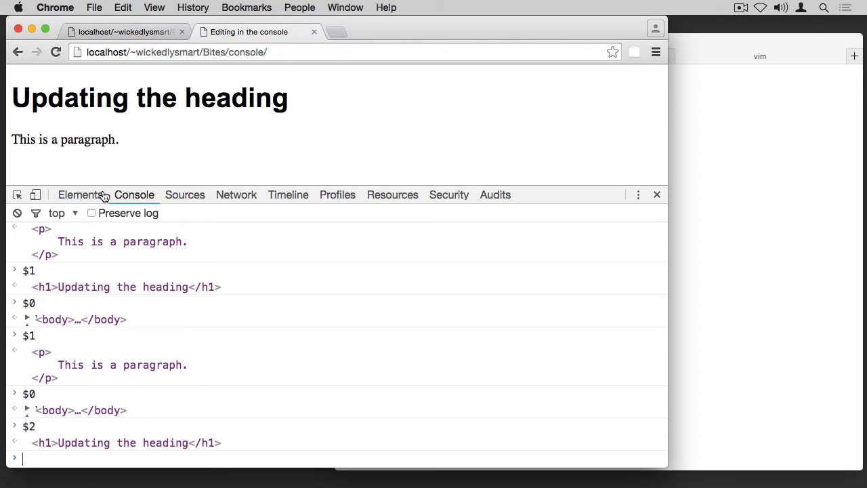
click(80, 195)
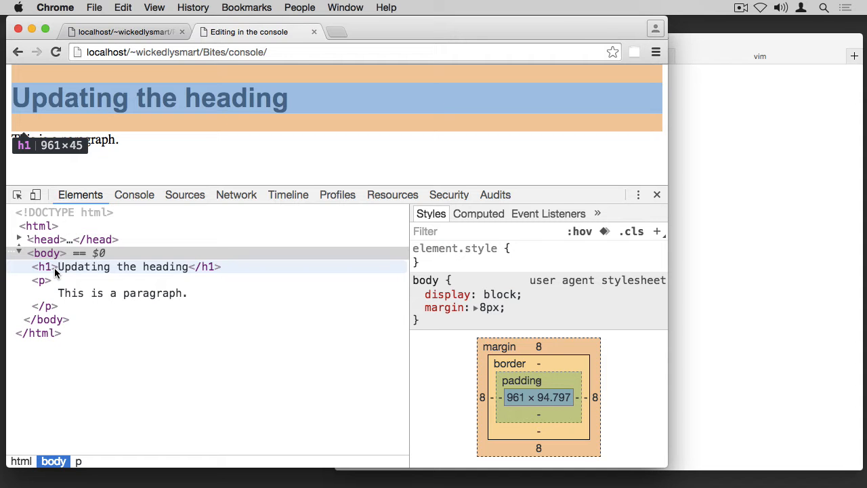
mouse_move(76, 268)
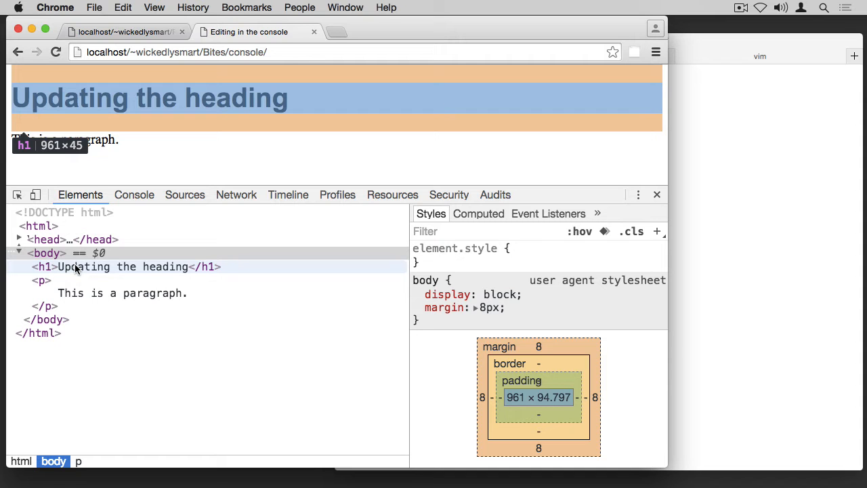
mouse_move(81, 271)
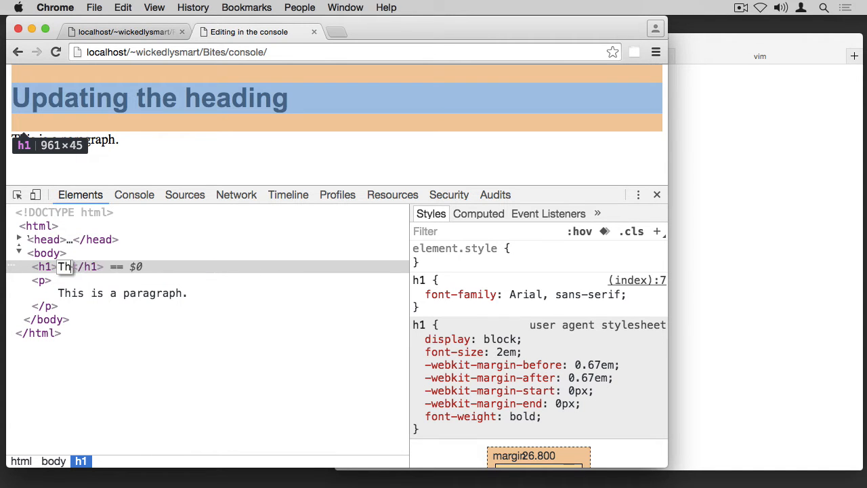
text(This is a heading!!)
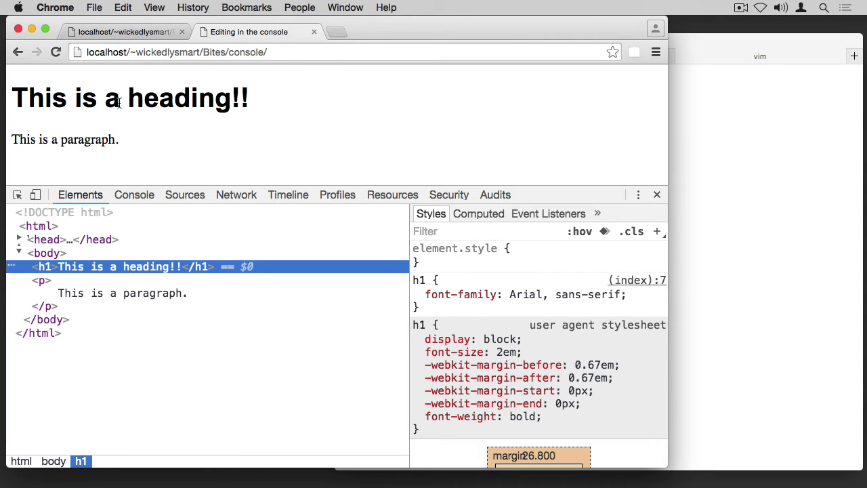
mouse_move(121, 182)
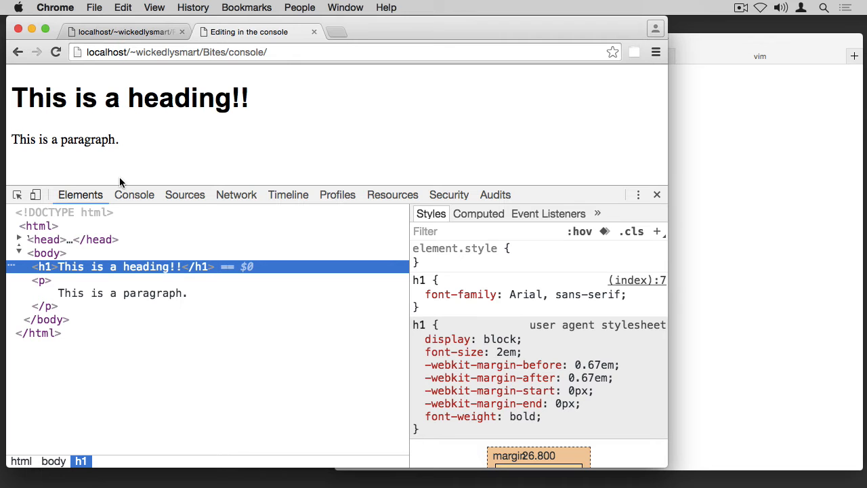
mouse_move(244, 265)
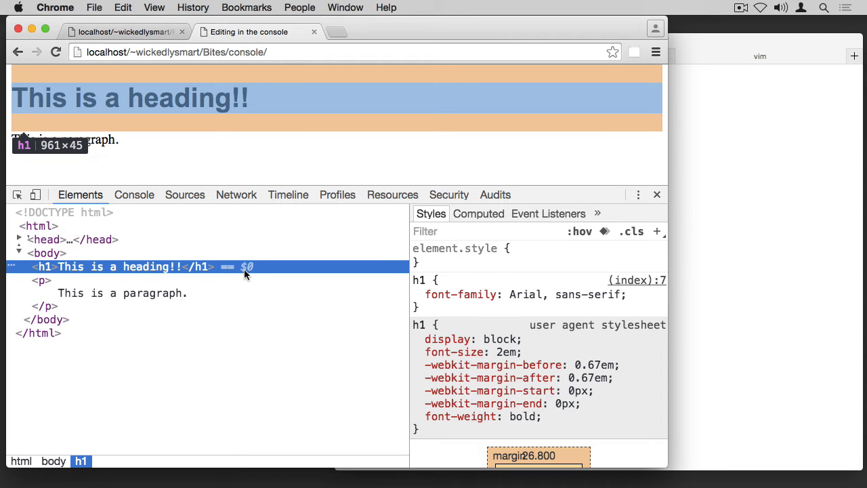
mouse_move(134, 195)
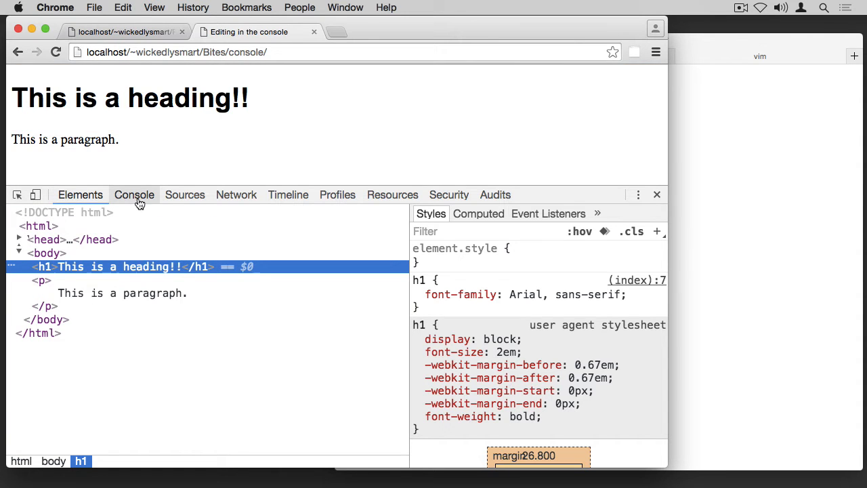
Clear the Console, evaluate $0 and follow the returned h1 into the Elements tree
click(134, 195)
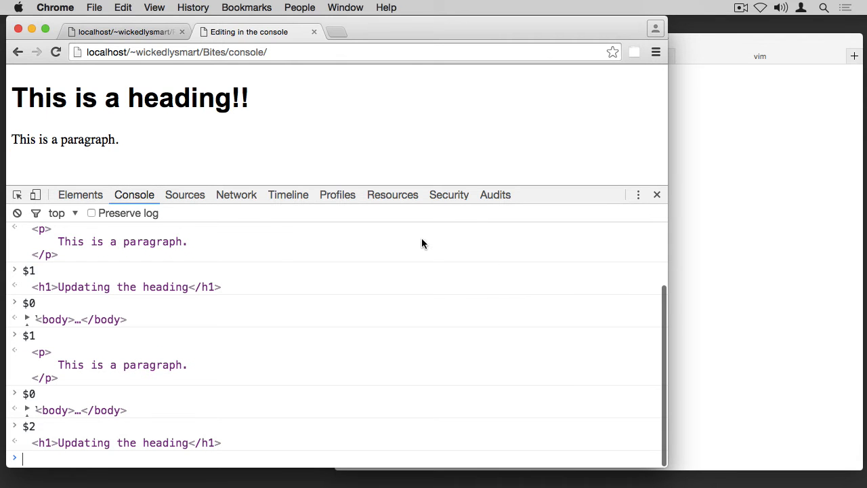
click(16, 213)
text($0)
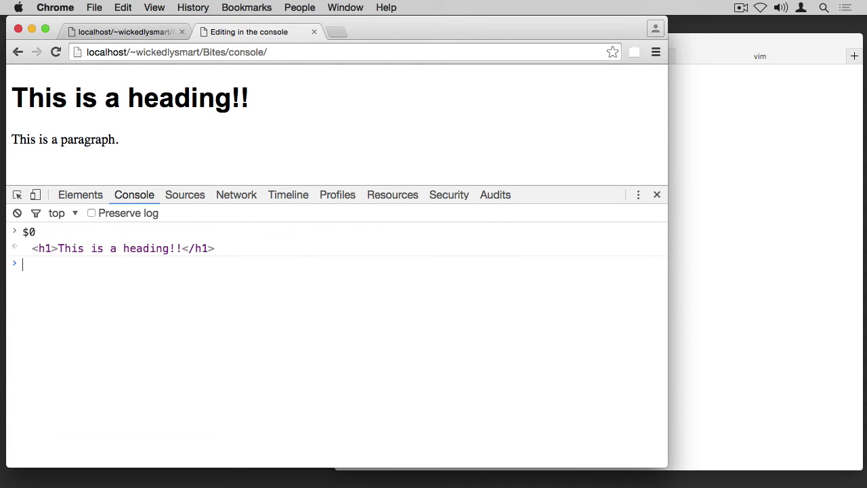
mouse_move(68, 248)
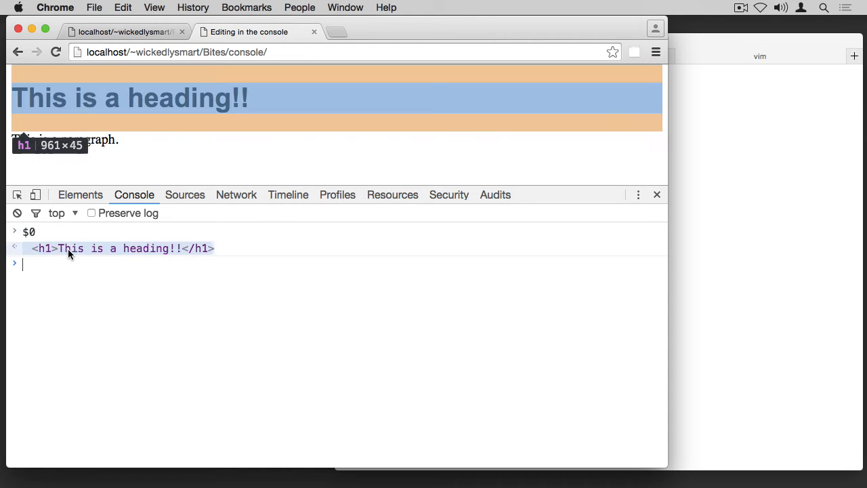
mouse_move(86, 252)
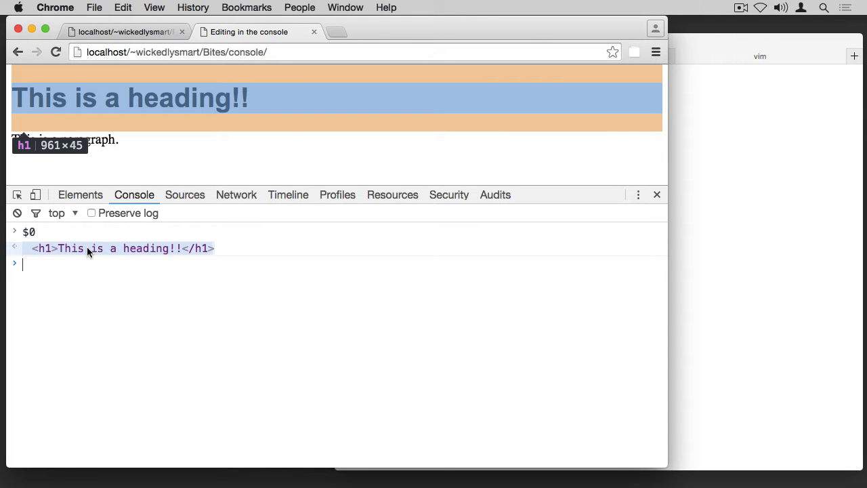
click(80, 195)
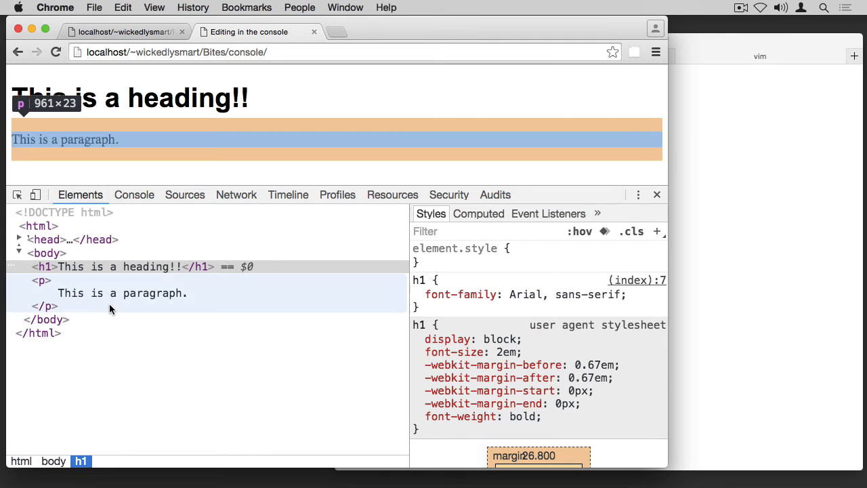
Append "Add some spice here!" to the paragraph and confirm it via $0 in the Console
click(44, 292)
text( Add some spice)
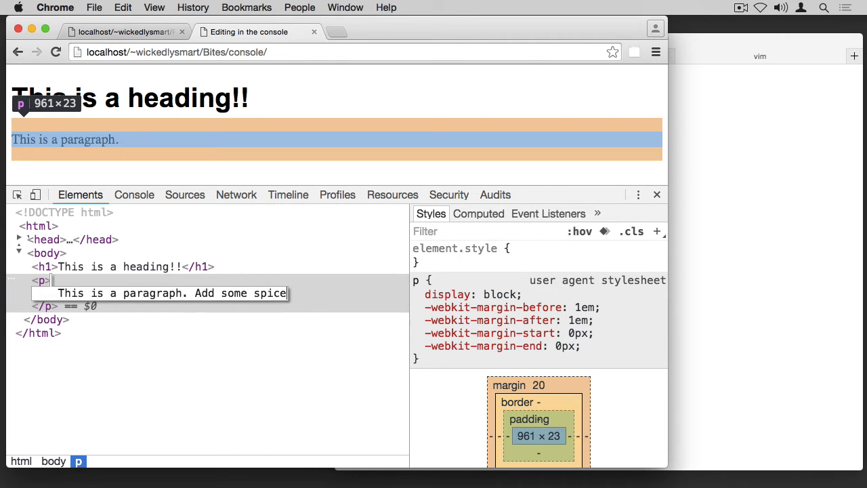
text(here!)
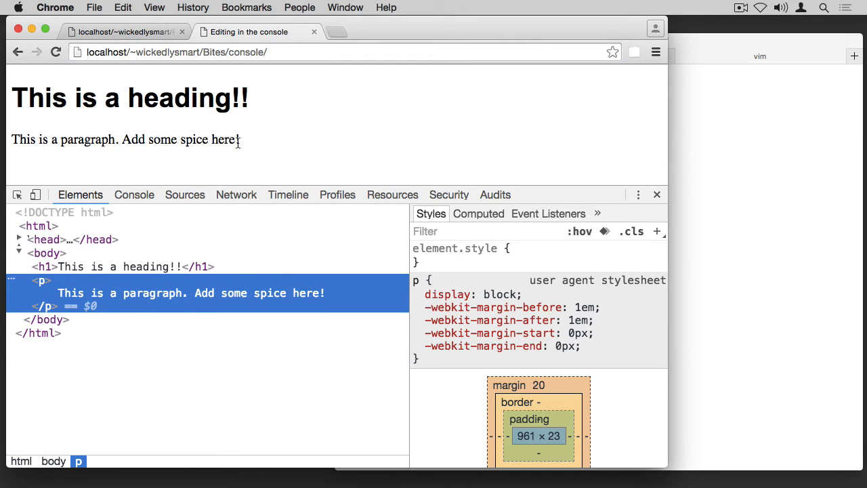
mouse_move(125, 165)
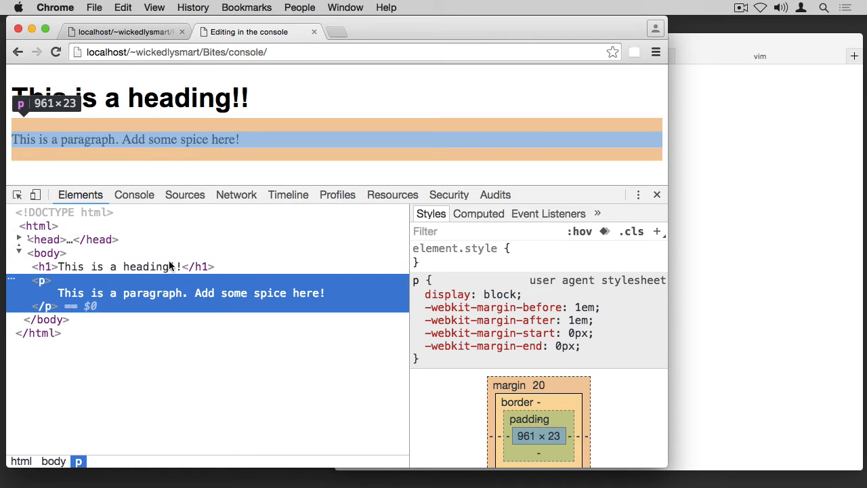
click(134, 195)
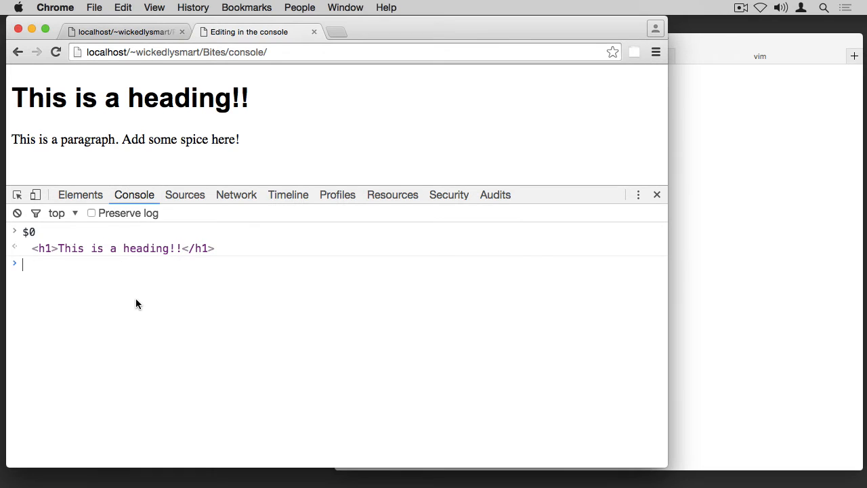
key(Return)
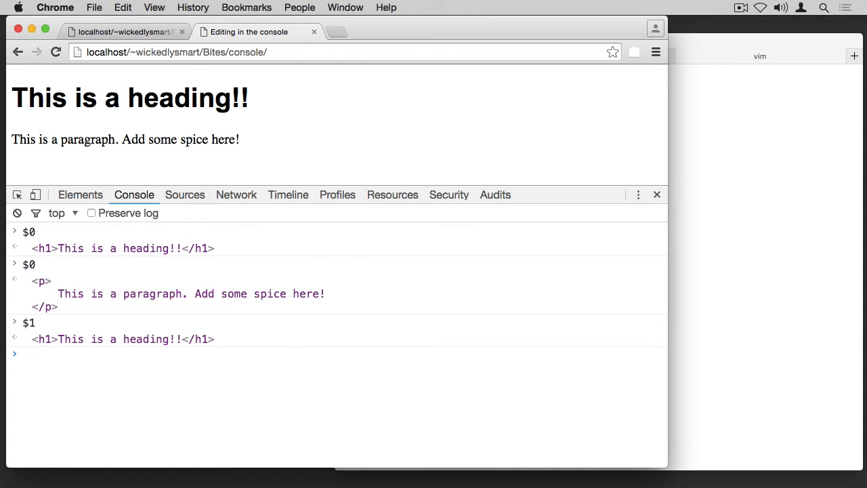
click(80, 195)
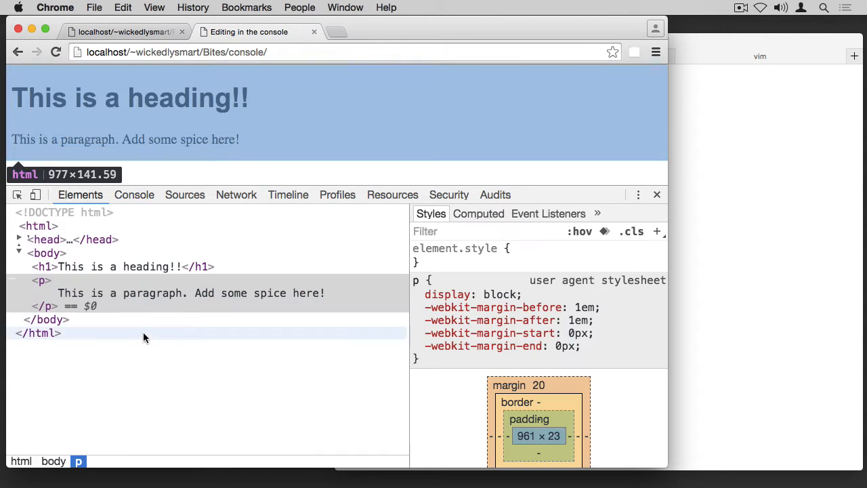
mouse_move(143, 355)
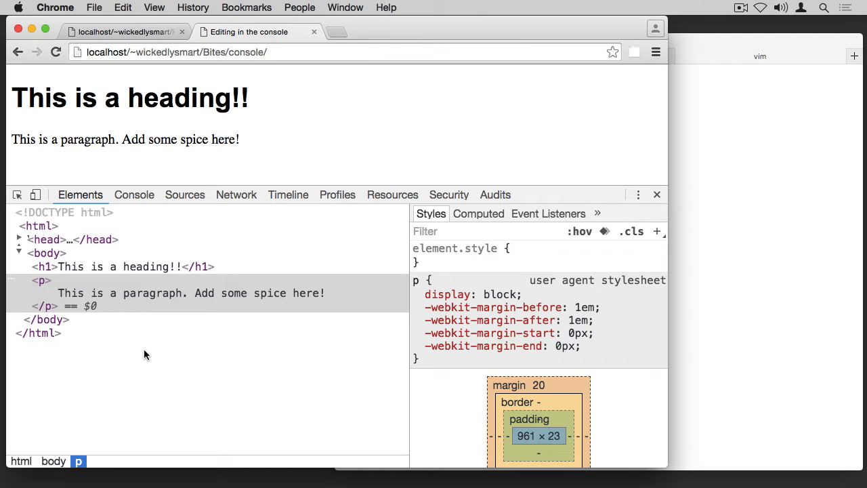
mouse_move(134, 195)
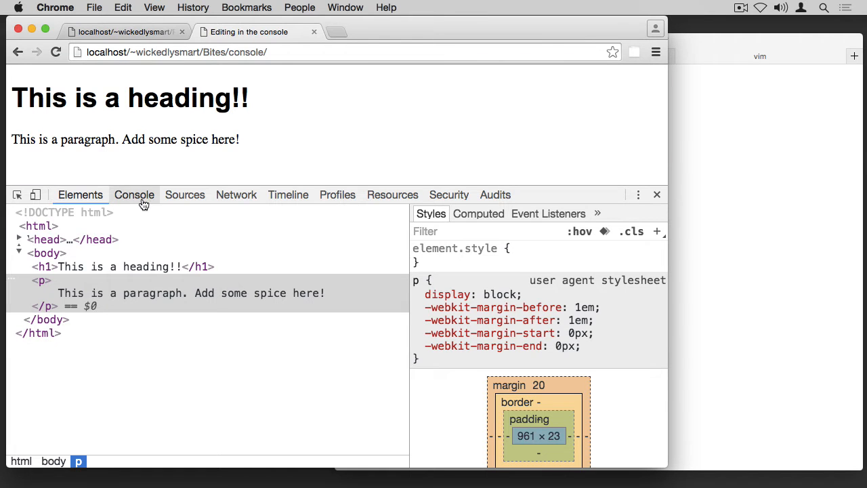
Check the Console, then select the <h1> to show its styles
click(135, 195)
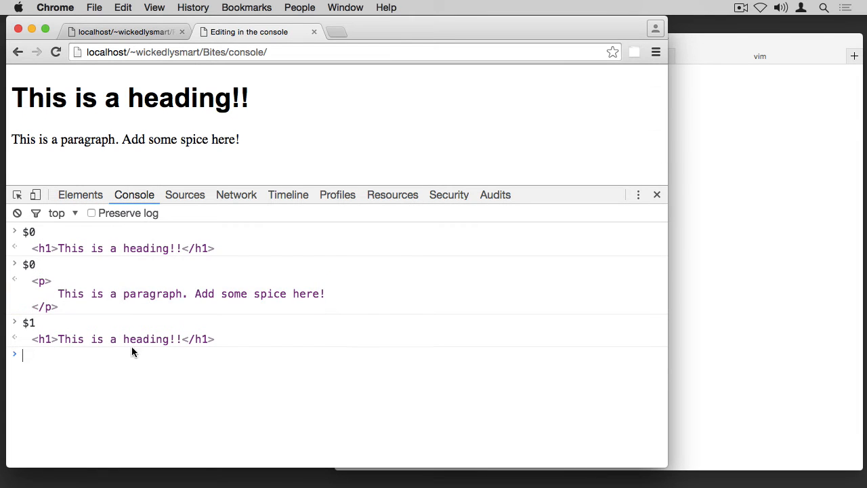
mouse_move(133, 382)
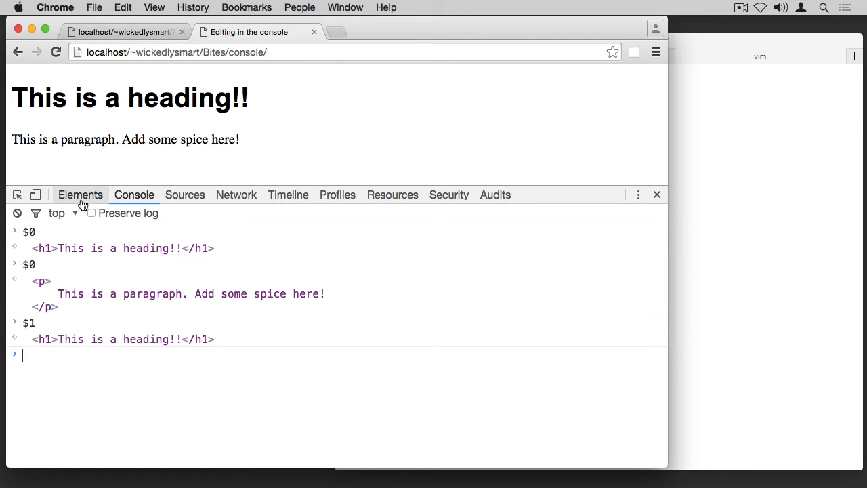
click(80, 195)
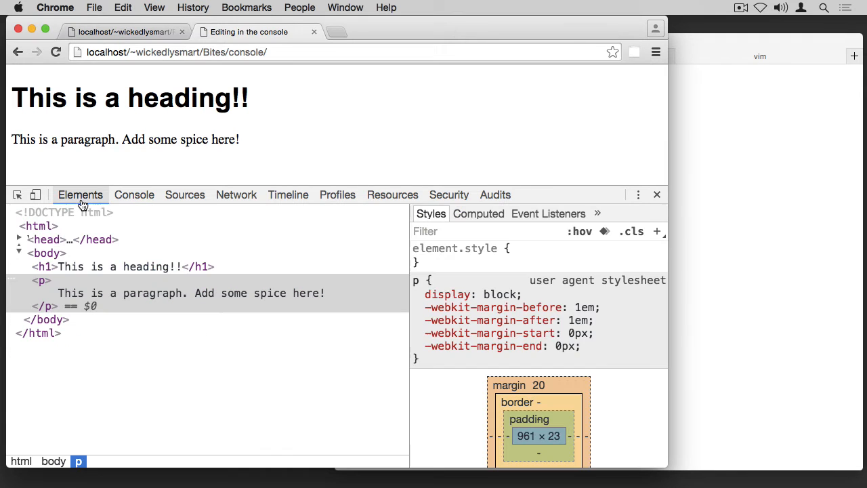
mouse_move(107, 266)
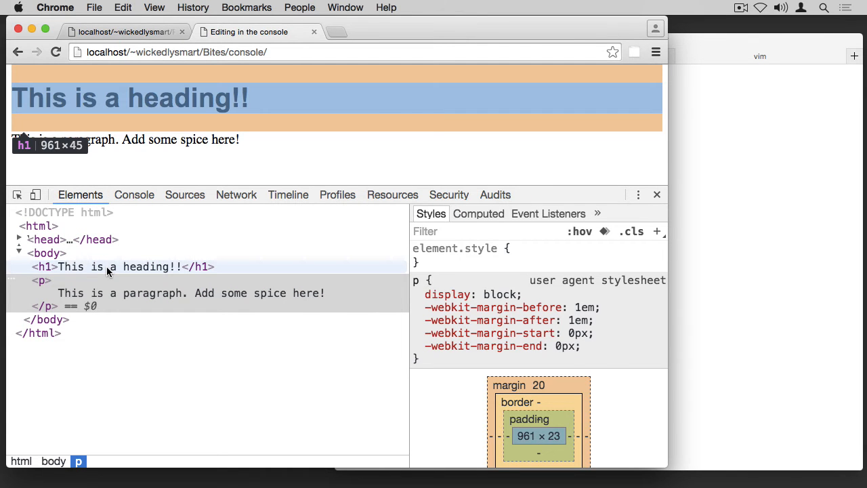
click(122, 266)
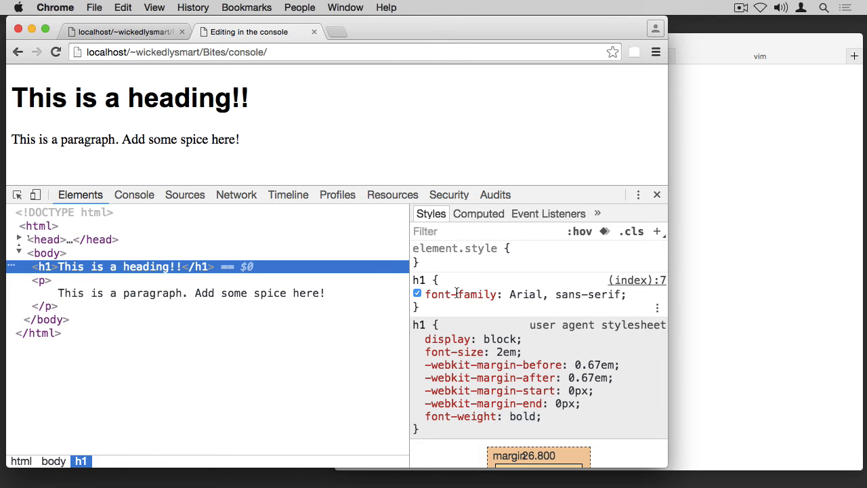
Replace the heading's font-family Arial with Verdana, then with Georgia
double_click(566, 294)
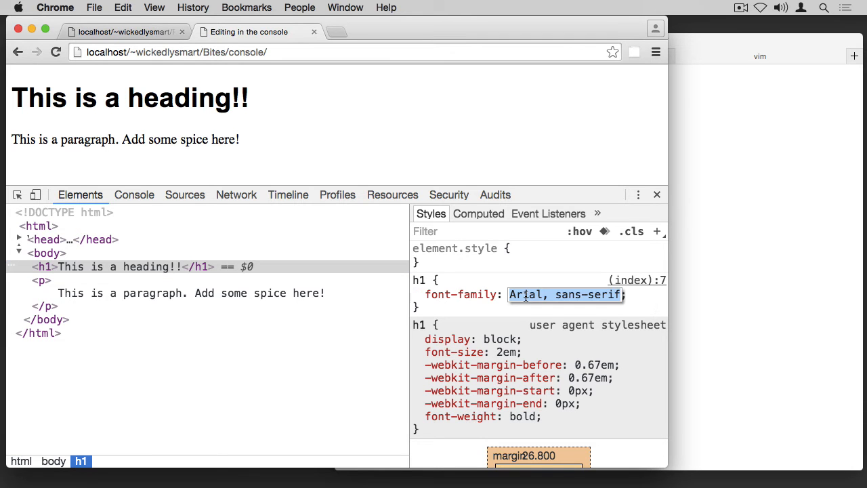
text(Verdana)
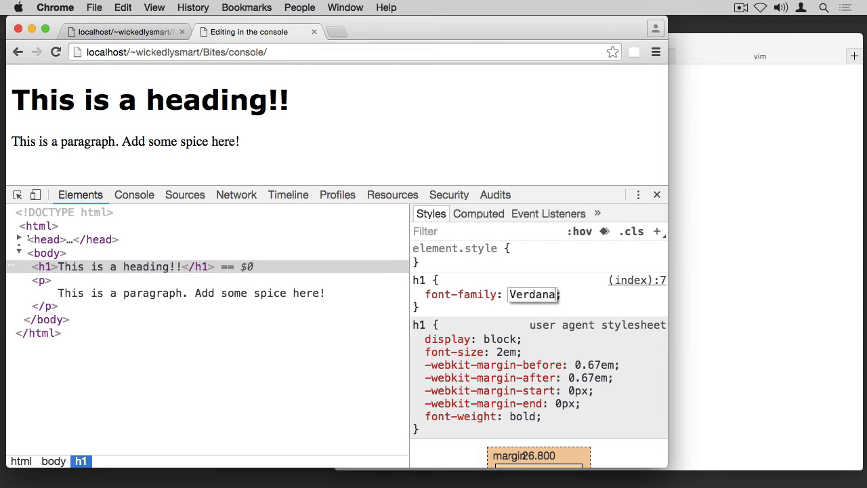
mouse_move(301, 100)
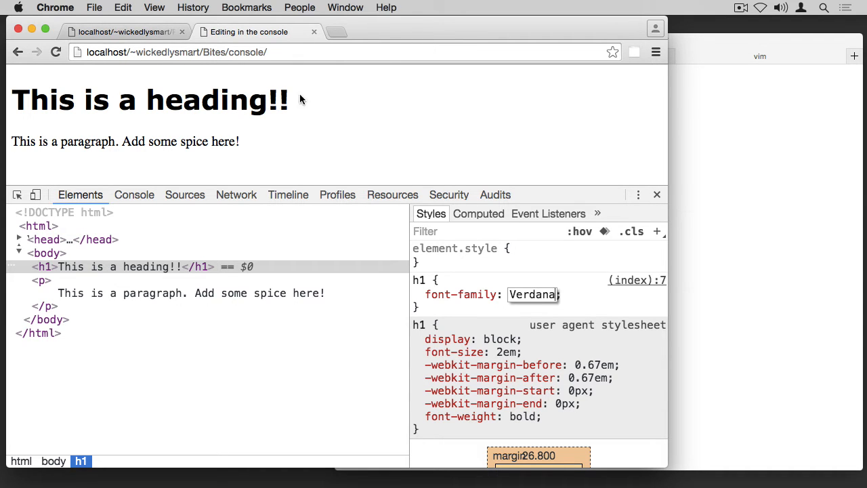
mouse_move(301, 100)
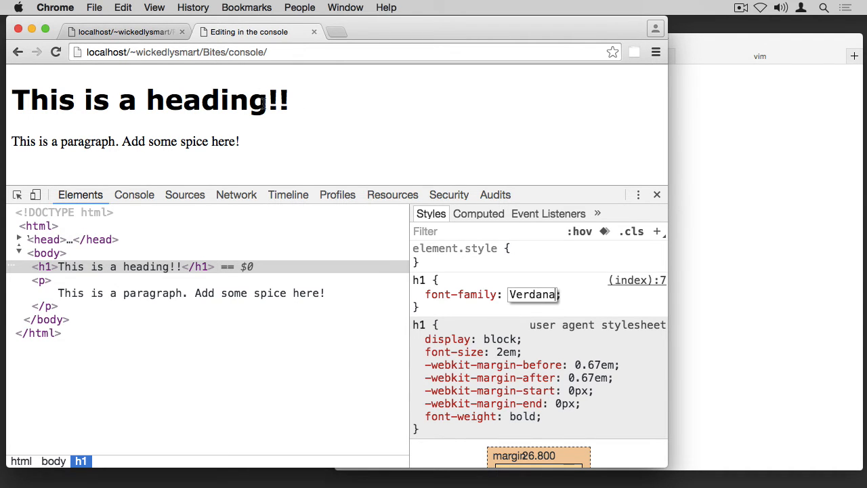
double_click(532, 294)
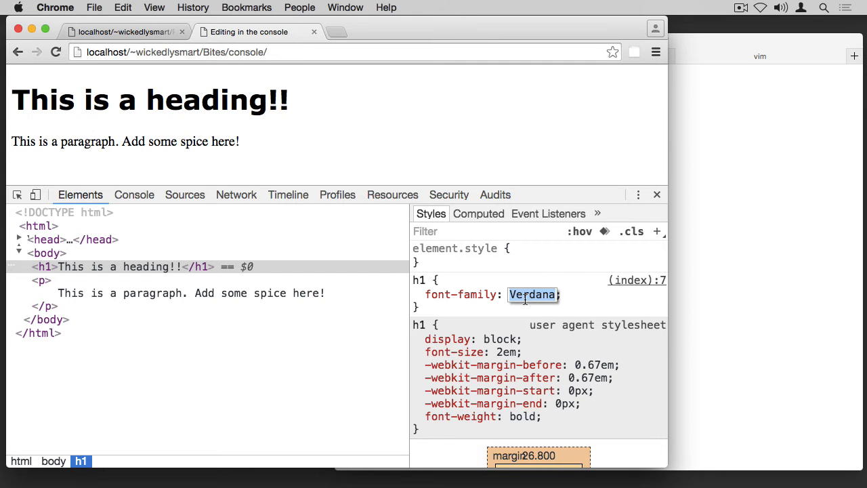
text(Georgia)
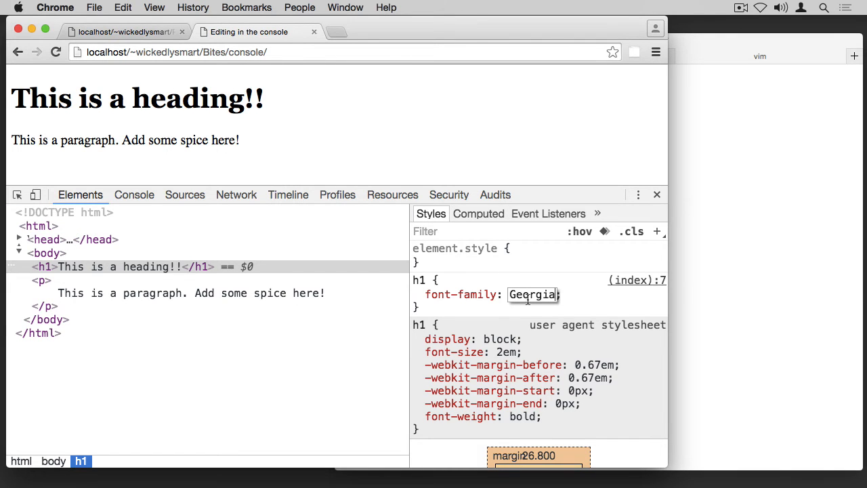
mouse_move(512, 316)
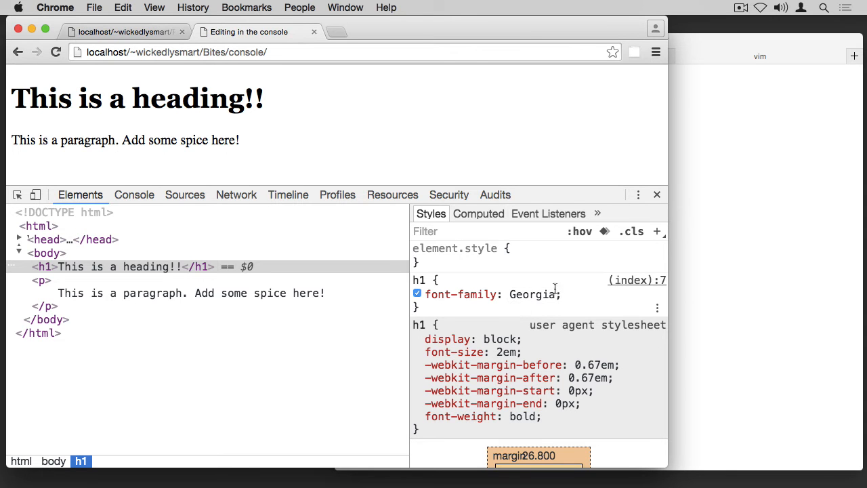
Add font-size: 3em to the h1 rule
click(433, 308)
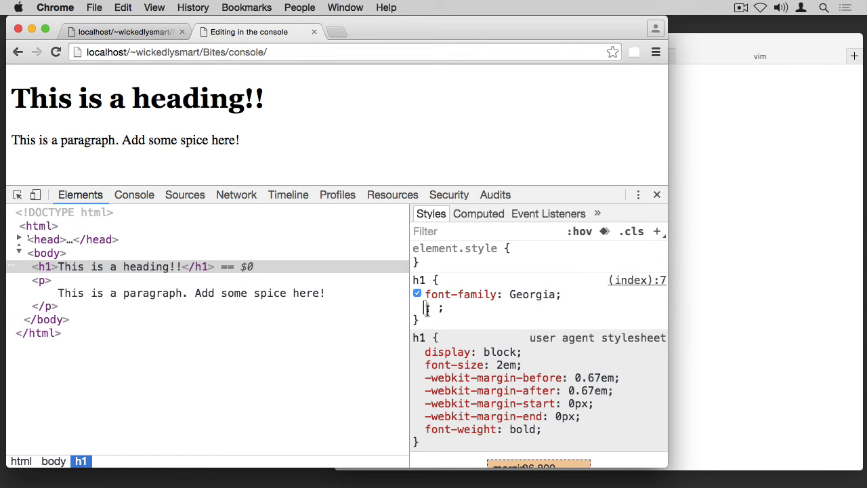
text(font-size)
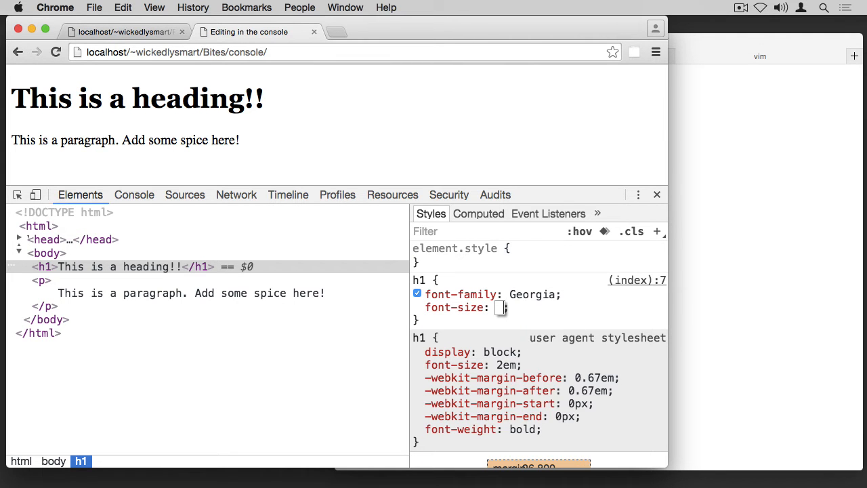
text(3em)
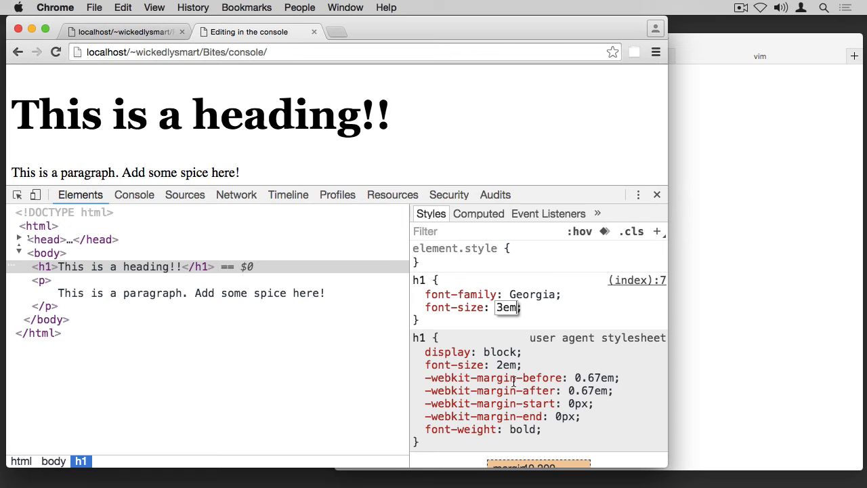
key(Return)
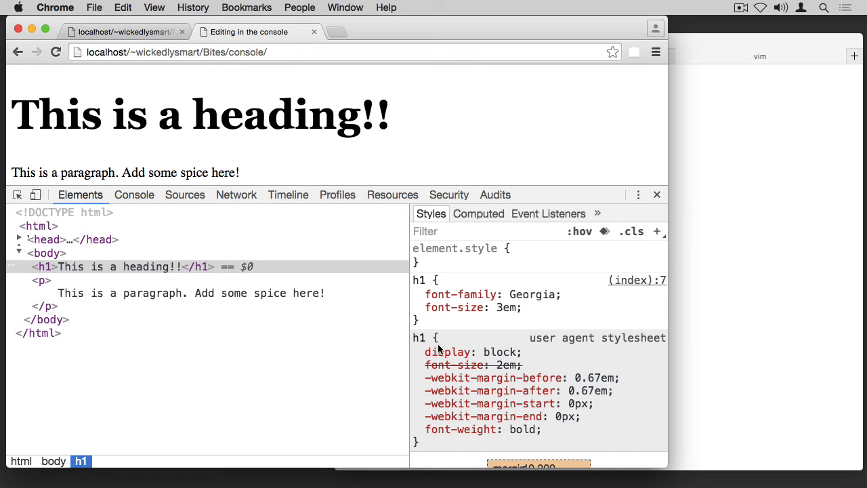
mouse_move(458, 385)
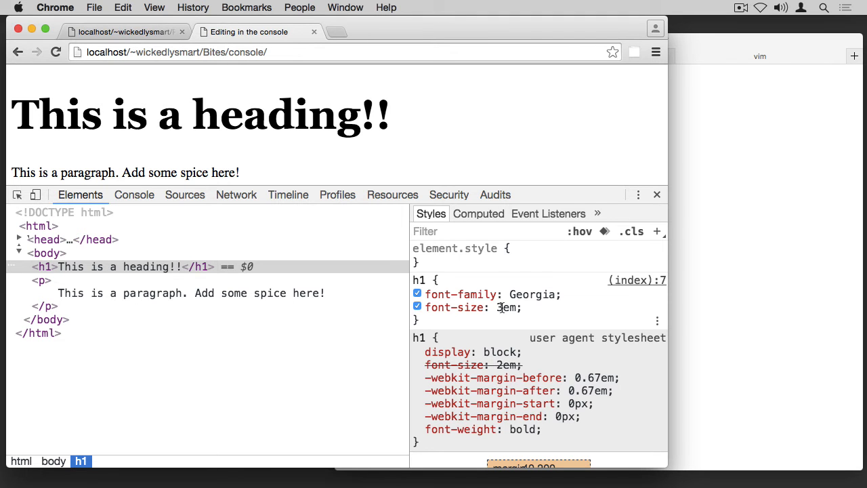
Change the font-size to 1.5em and add font-weight: normal
double_click(498, 306)
text(1.5)
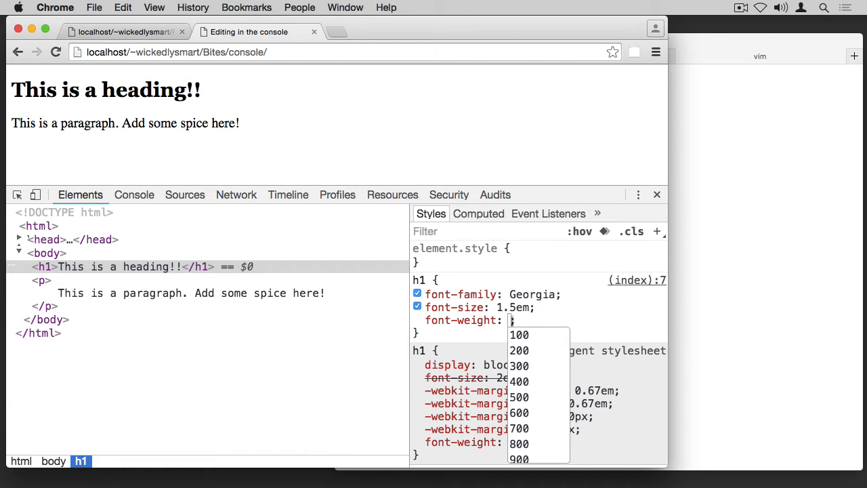
text(normal)
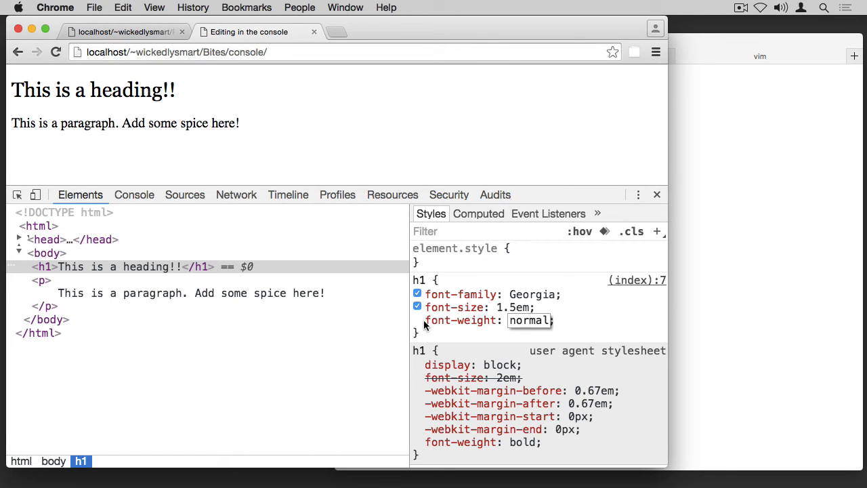
Toggle the h1 font-weight, font-size and font-family rules off and back on
click(418, 320)
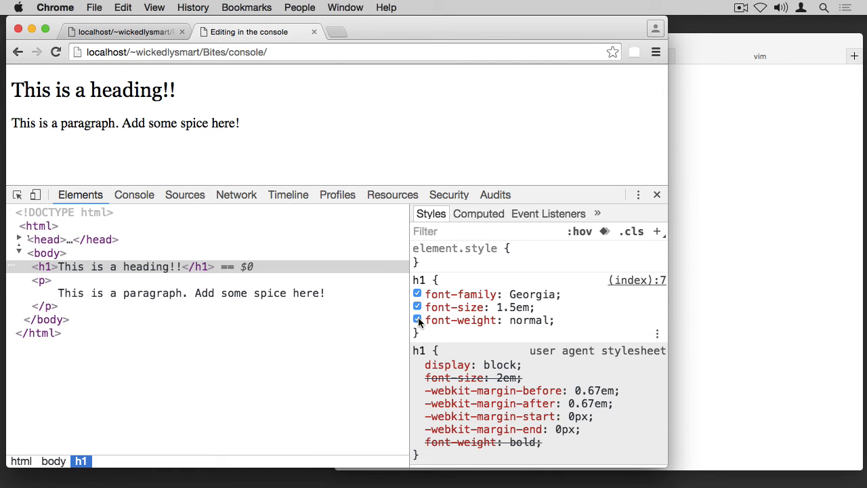
click(417, 319)
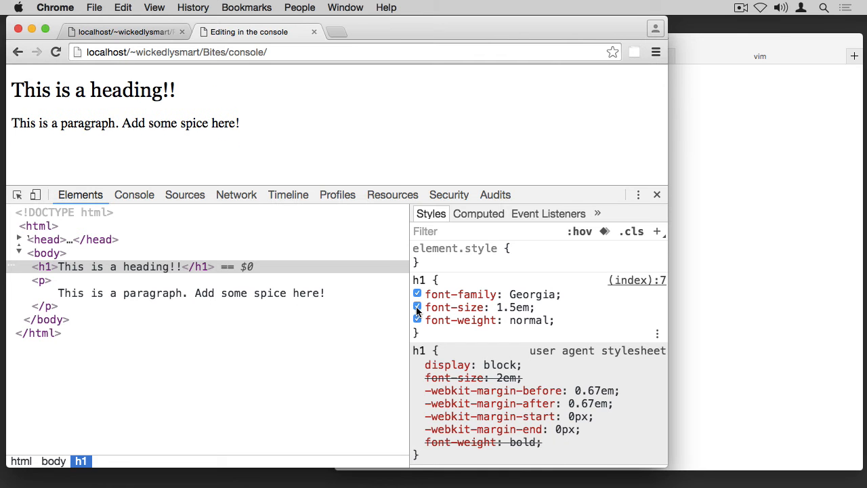
click(417, 307)
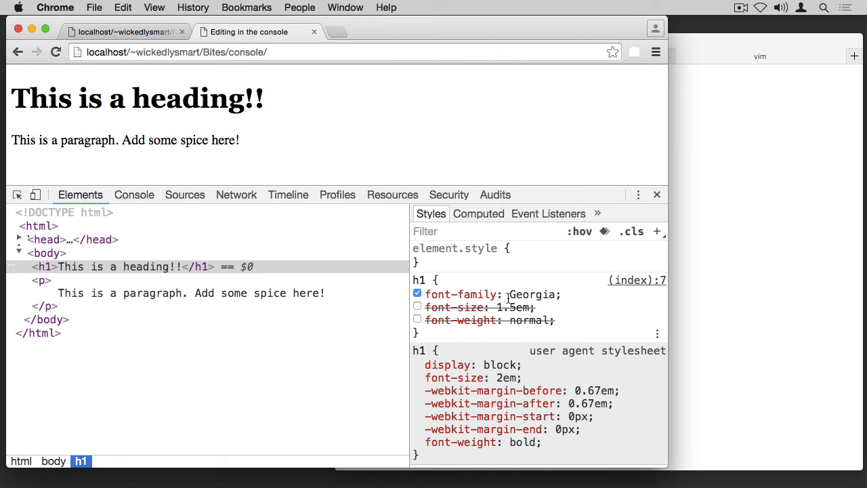
click(418, 293)
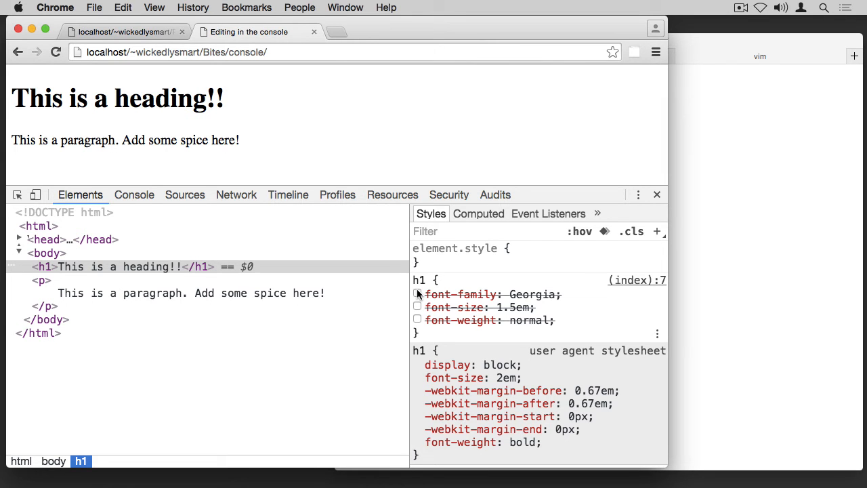
mouse_move(417, 320)
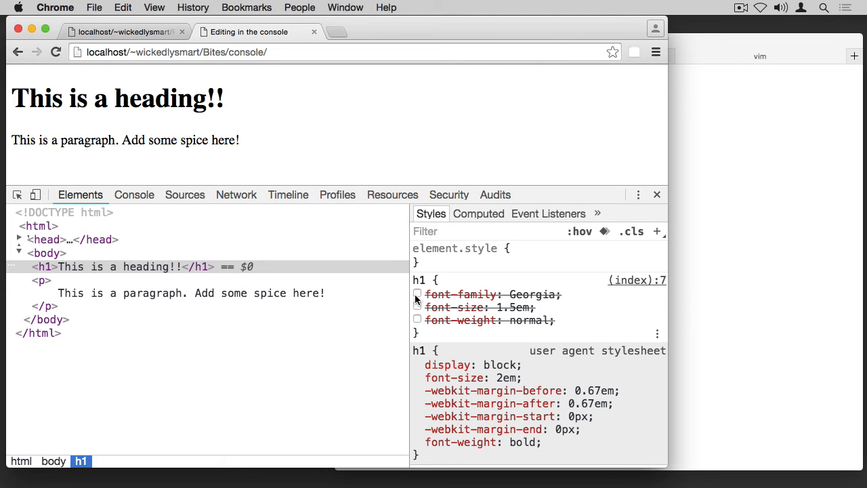
click(417, 294)
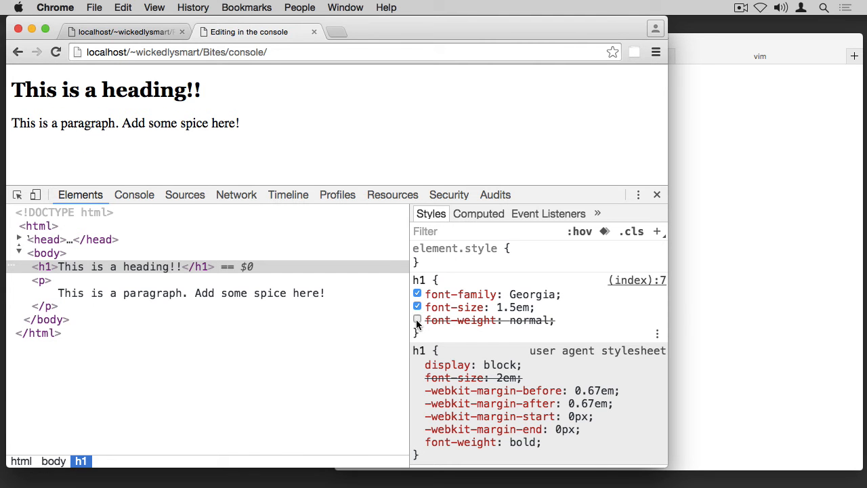
click(417, 320)
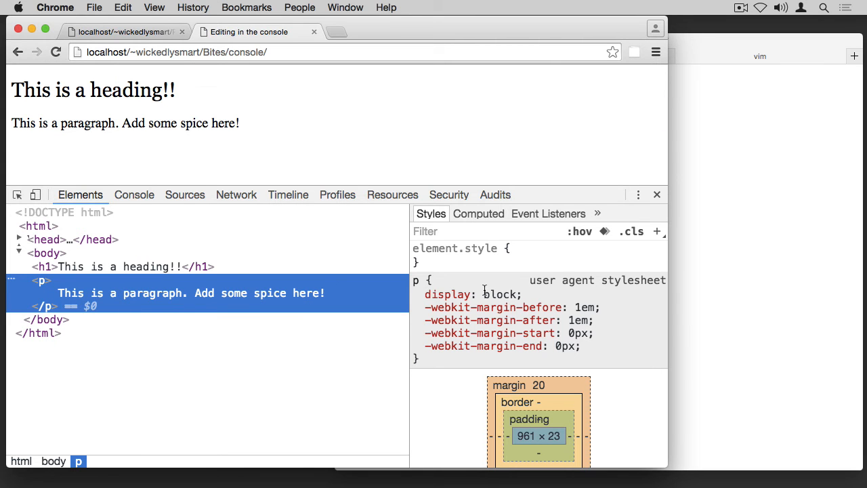
Add an inline font-size: 2em to the paragraph, then uncheck it
click(758, 56)
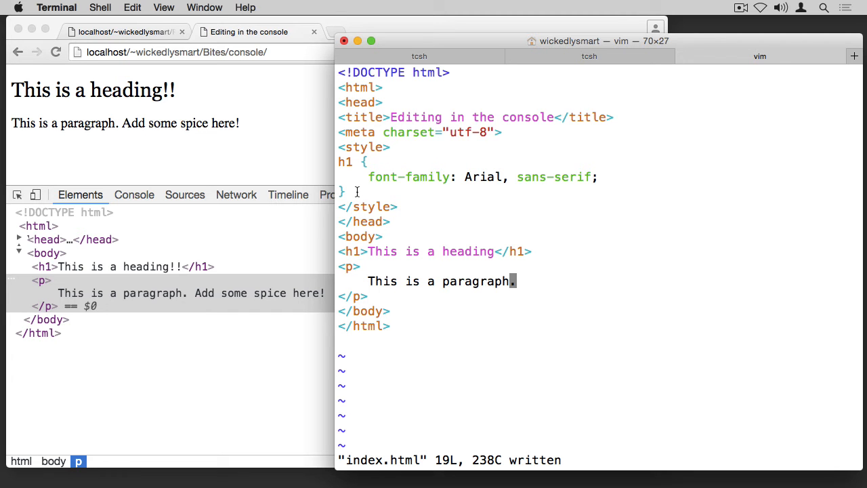
mouse_move(175, 298)
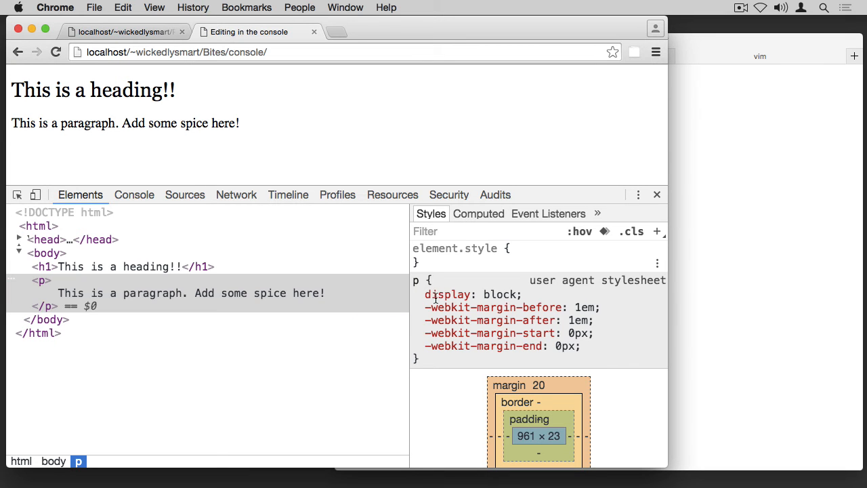
mouse_move(477, 344)
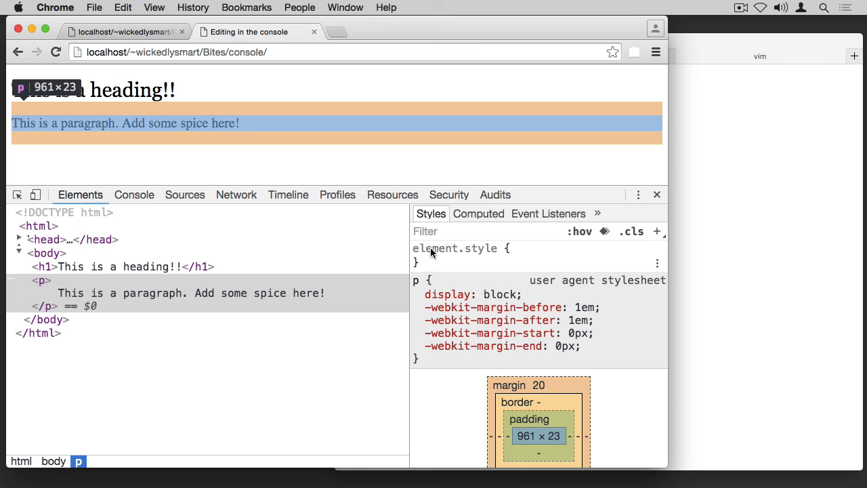
click(474, 263)
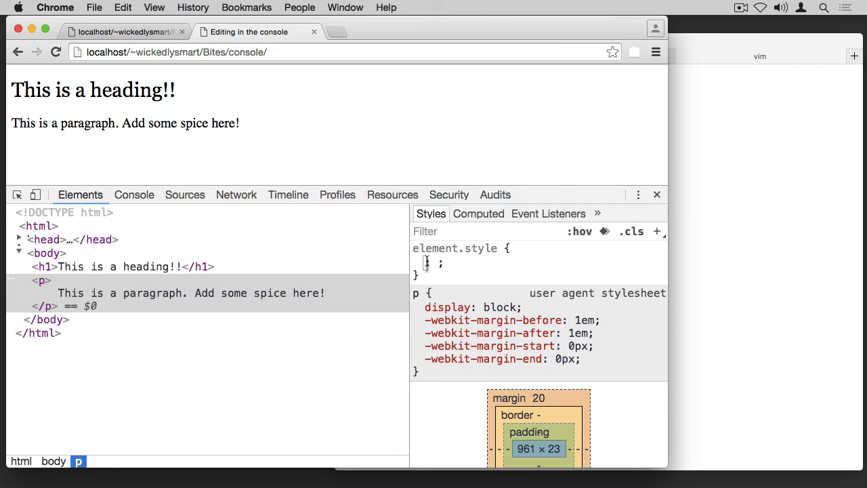
text(font-size: 2em;)
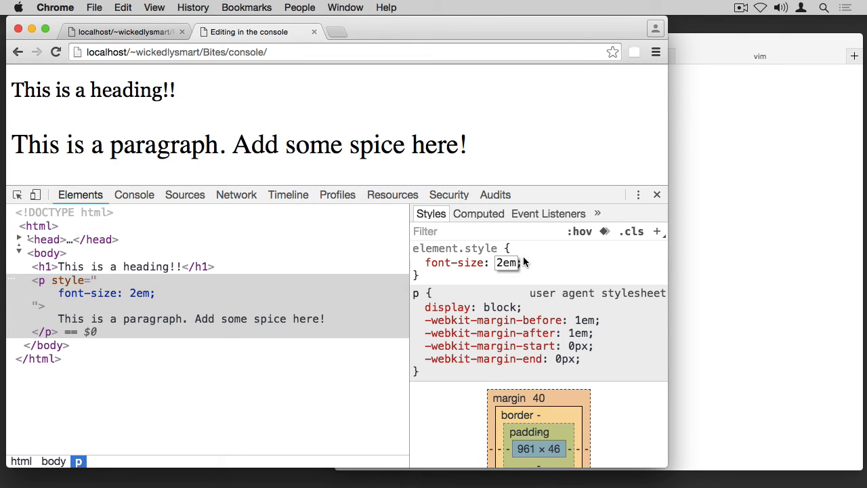
click(417, 263)
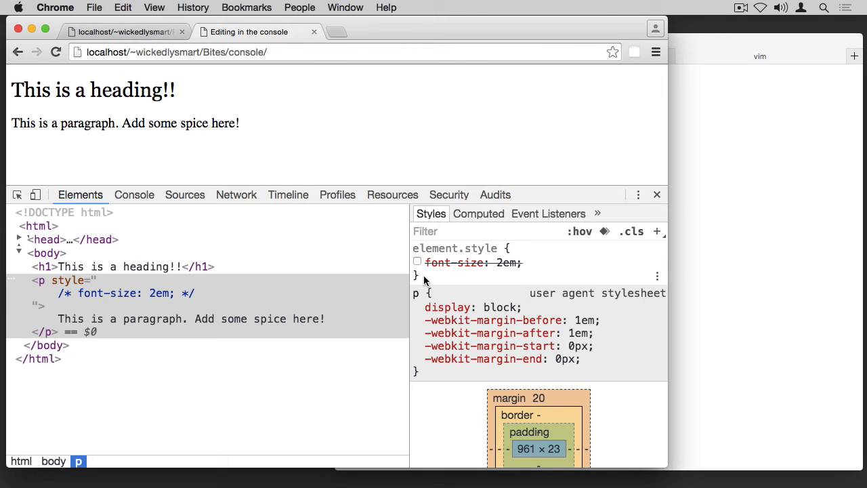
mouse_move(428, 280)
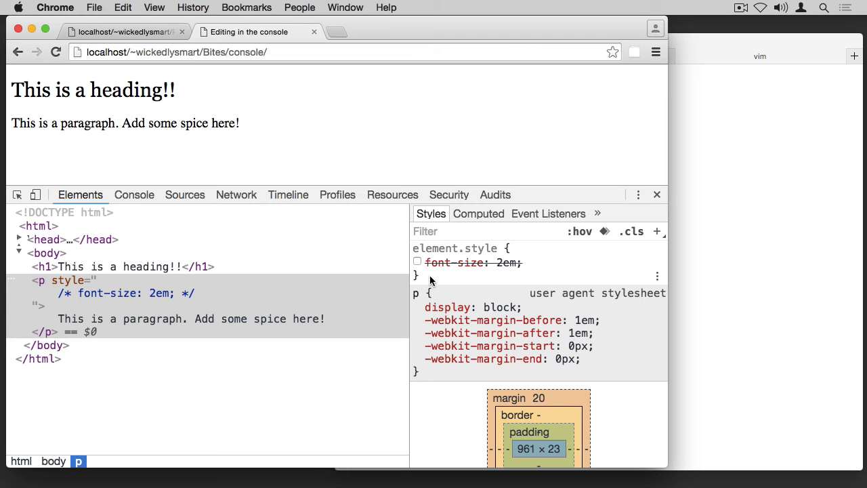
mouse_move(629, 244)
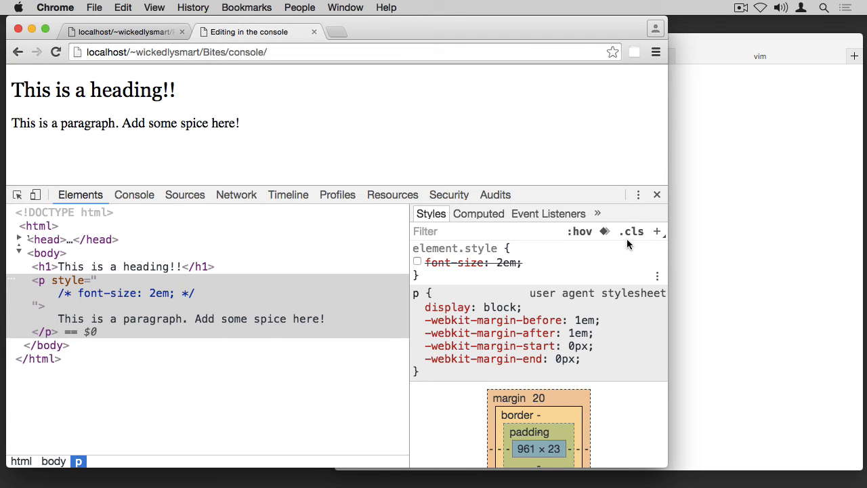
mouse_move(656, 230)
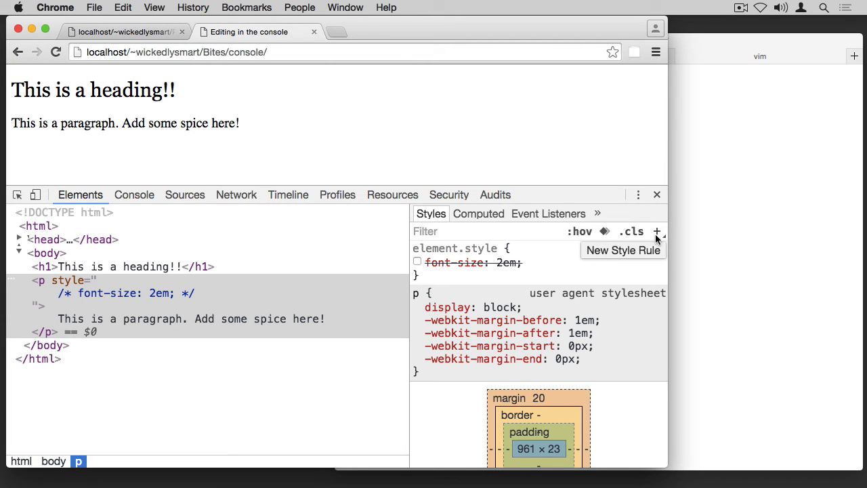
mouse_move(655, 233)
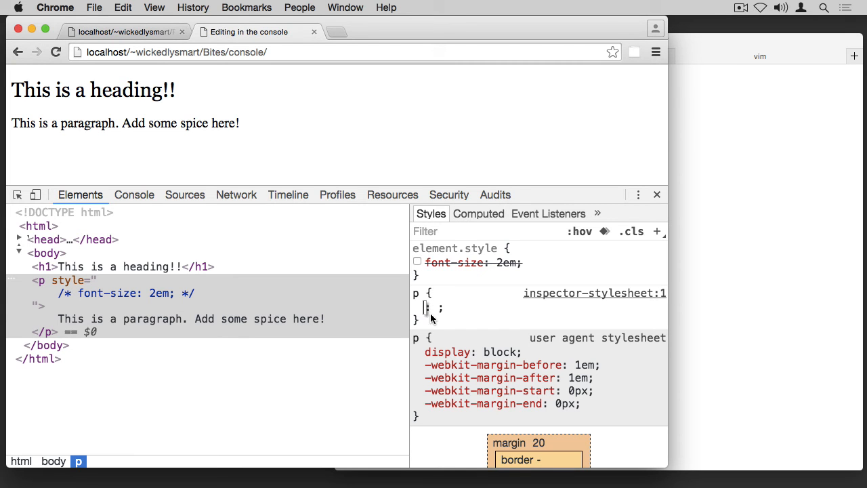
Enter color: red in the new p style rule
text(color)
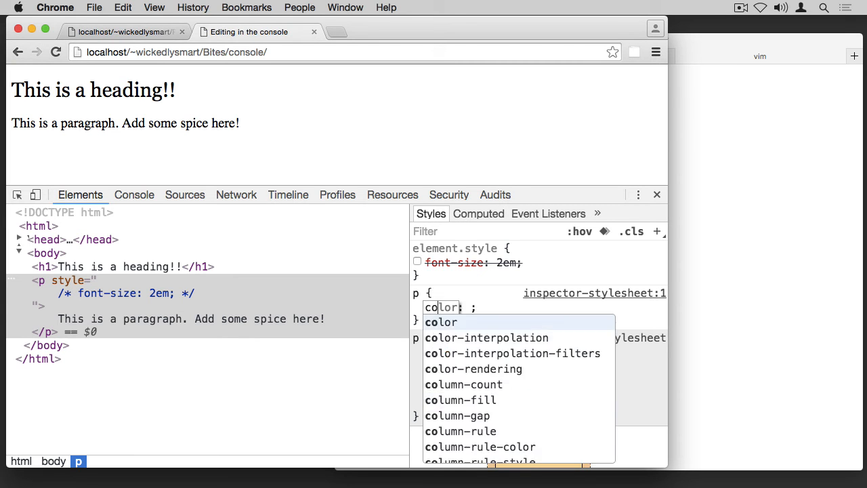
text(red;)
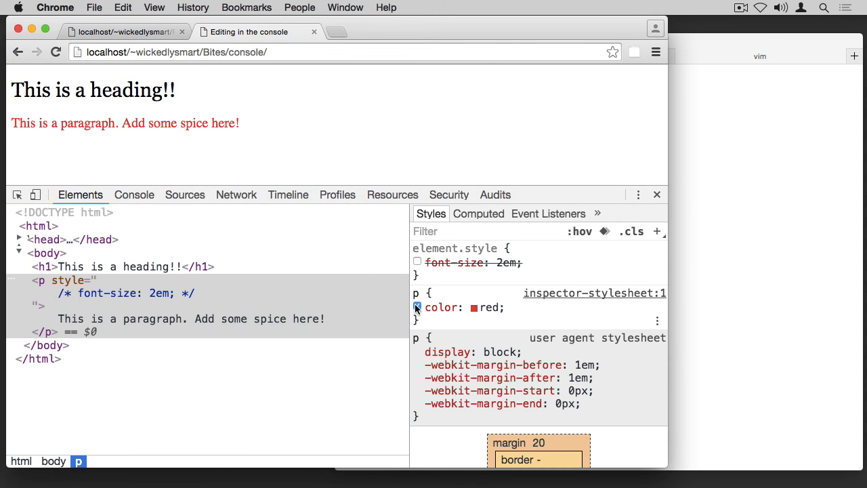
Toggle the paragraph's 2em size and red colour off and on to compare
click(417, 263)
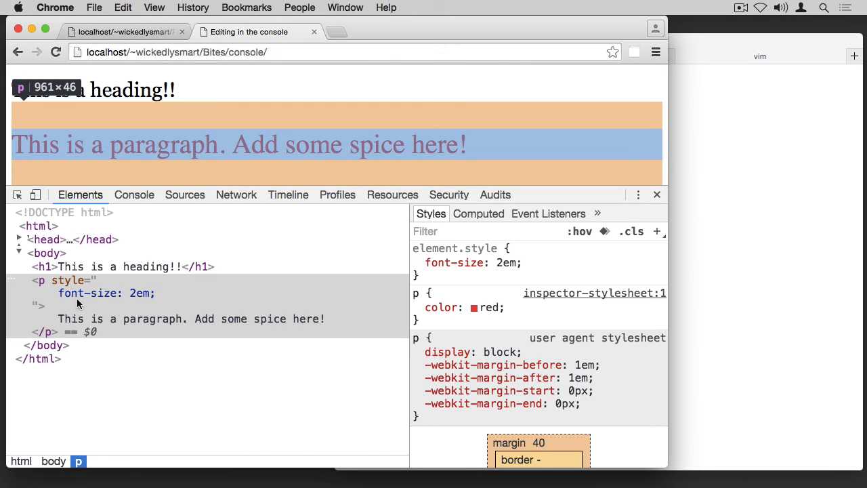
mouse_move(73, 293)
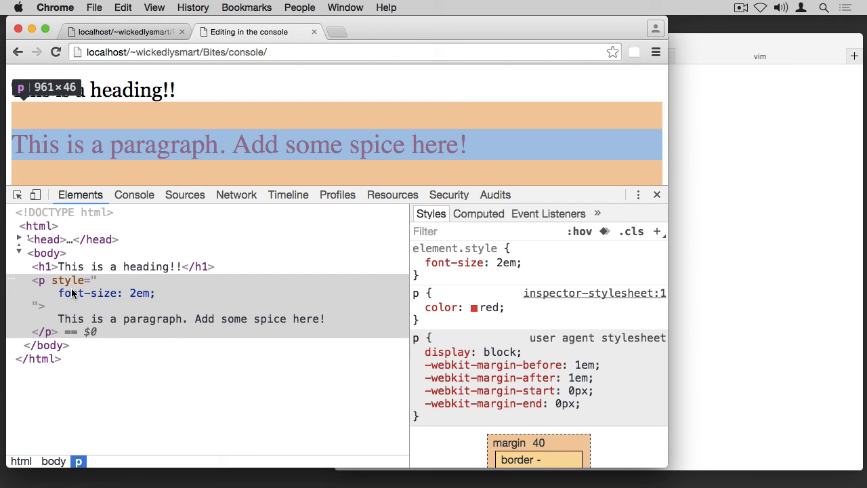
click(417, 263)
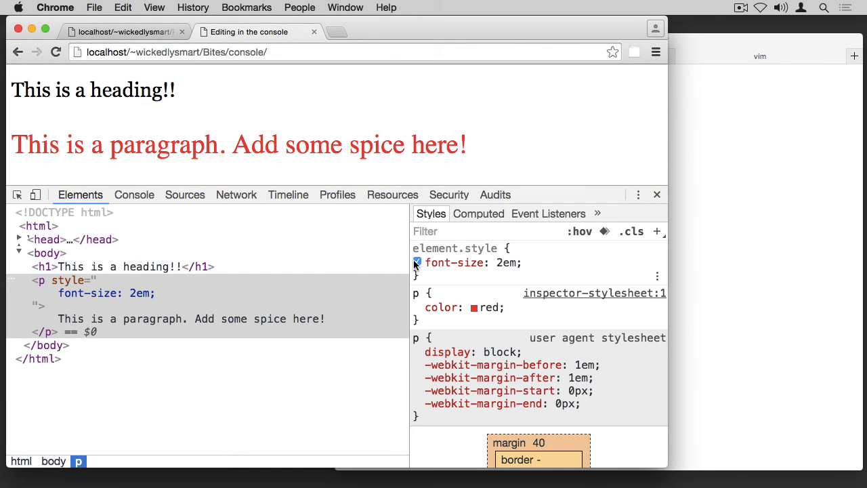
click(417, 263)
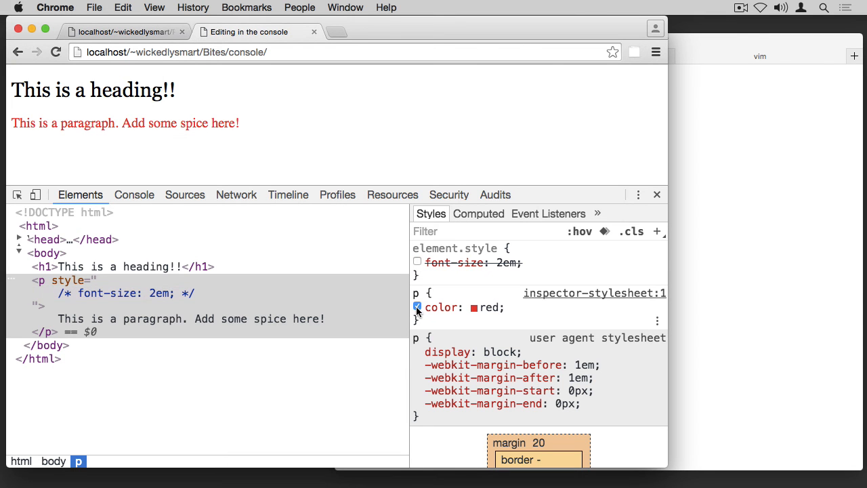
click(417, 306)
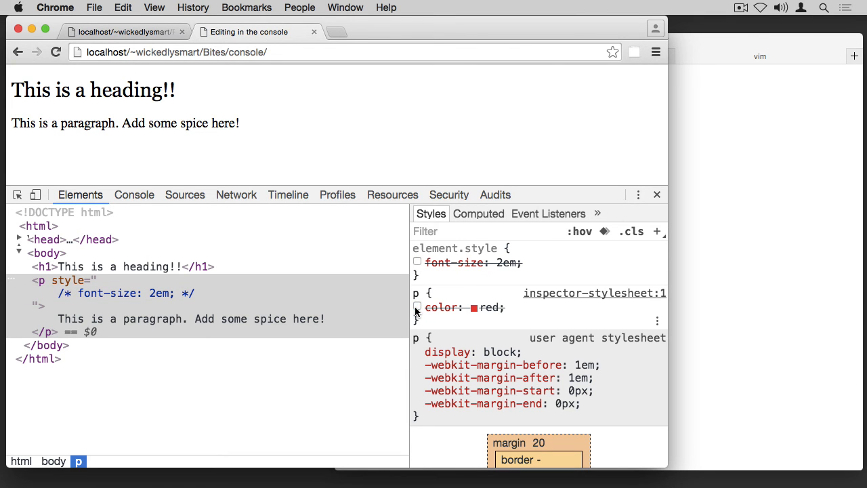
click(417, 306)
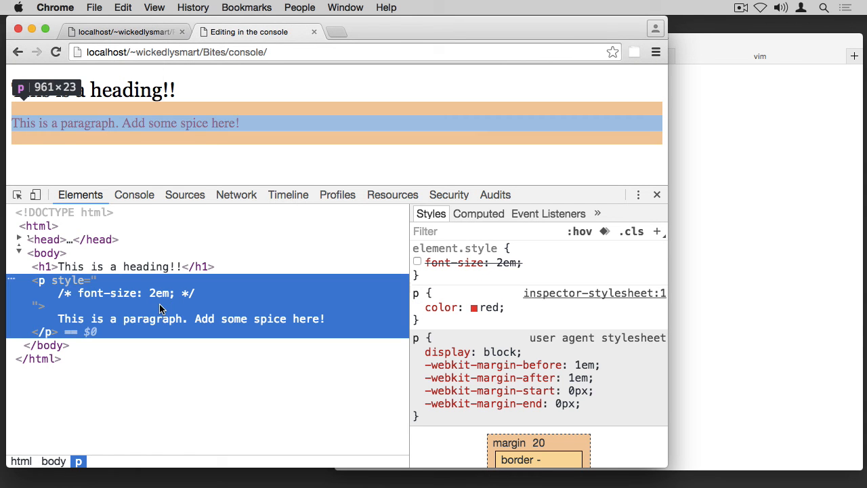
mouse_move(115, 253)
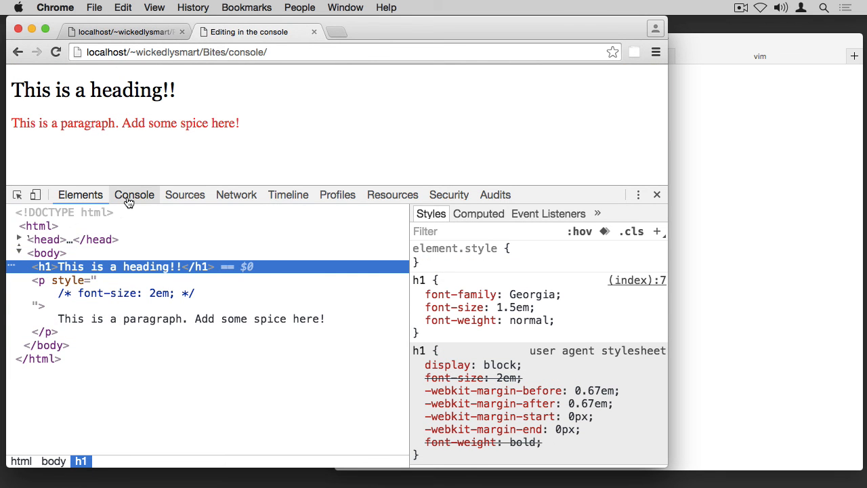
mouse_move(245, 272)
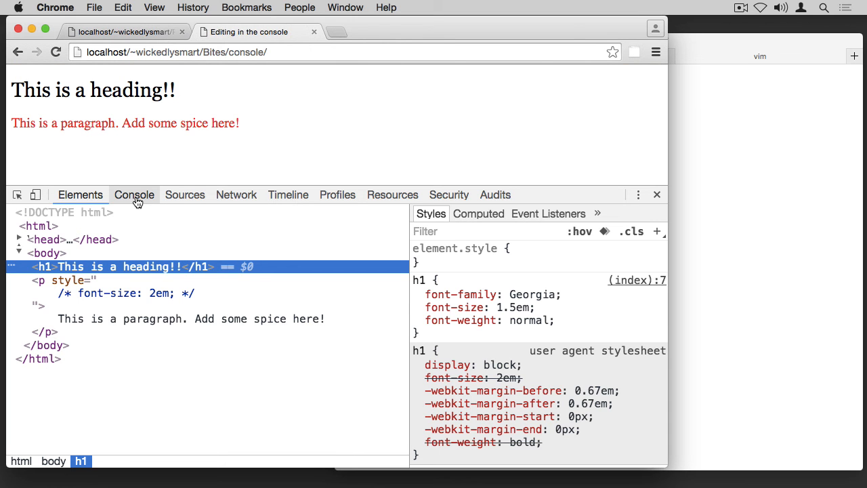
Run $0.innerHTML = "my heading!" in the Console to rename the heading
click(133, 195)
text($0.innerHTML = ")
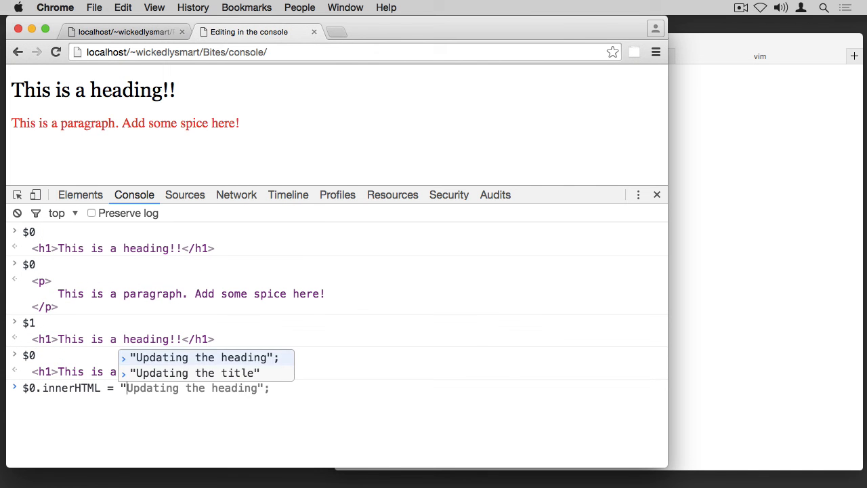
key(Return)
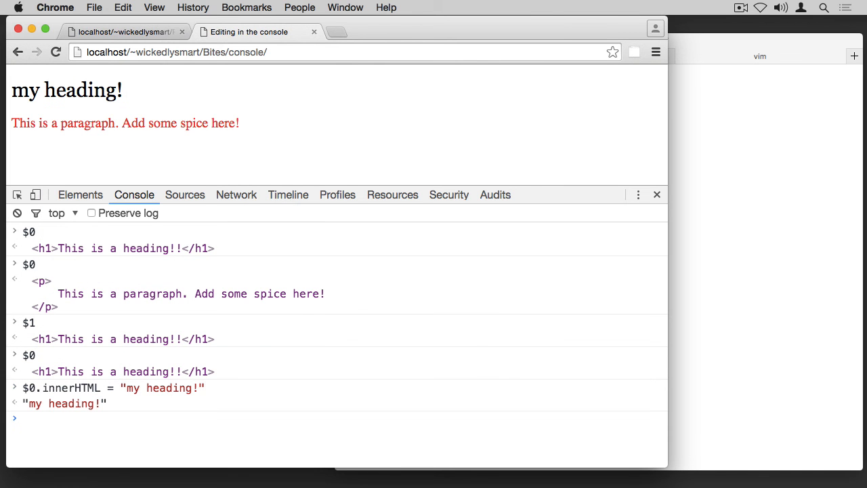